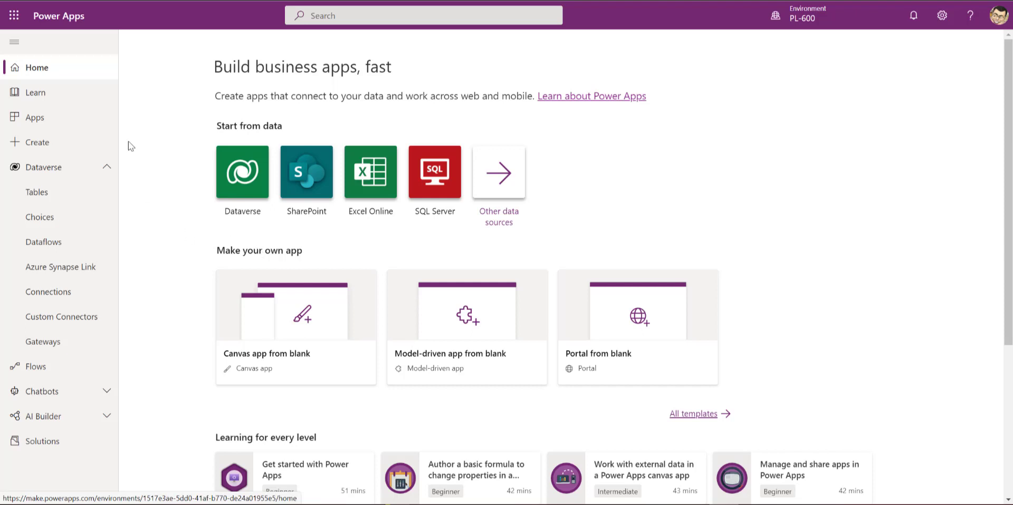
pyautogui.moveTo(150, 371)
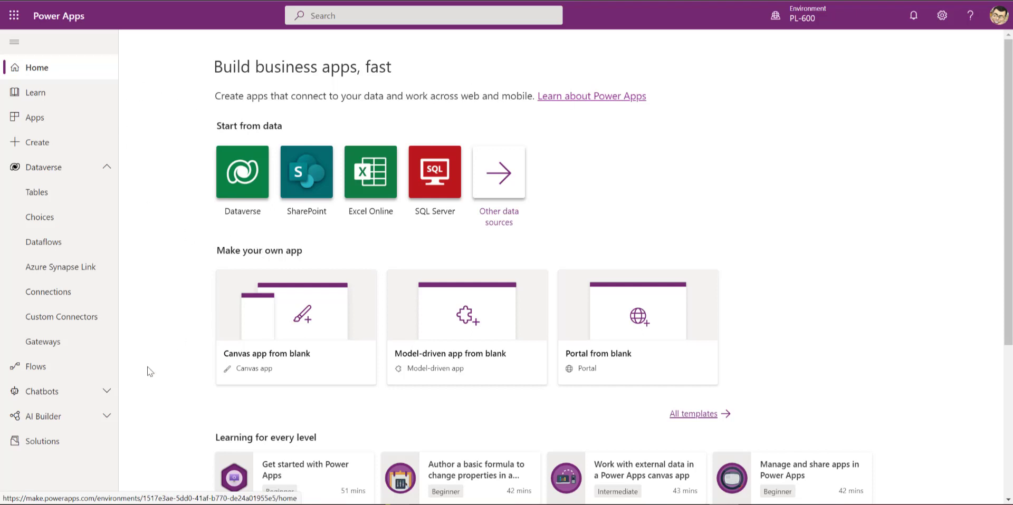
pyautogui.moveTo(62, 267)
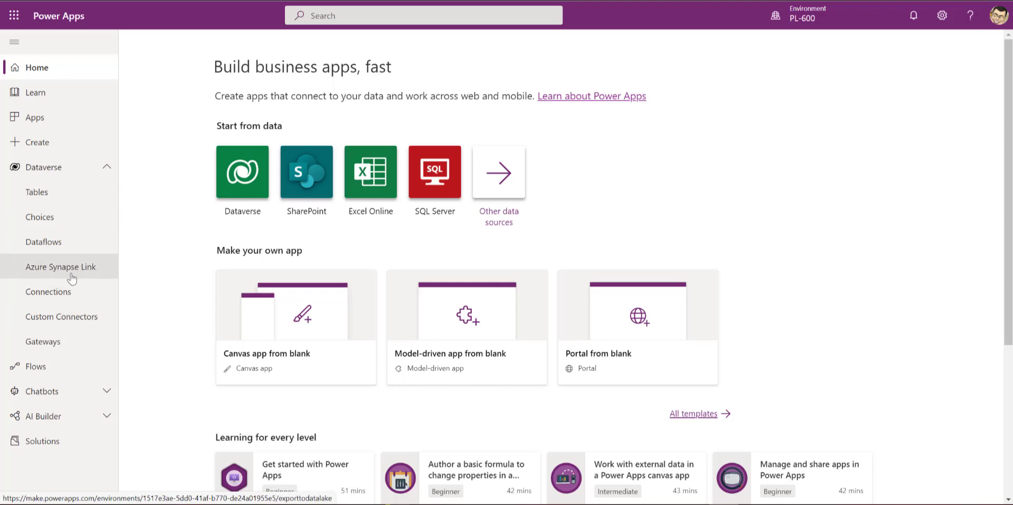
# Go to the Azure Synapse Link for Dataverse page from the Dataverse navigation
pyautogui.click(61, 266)
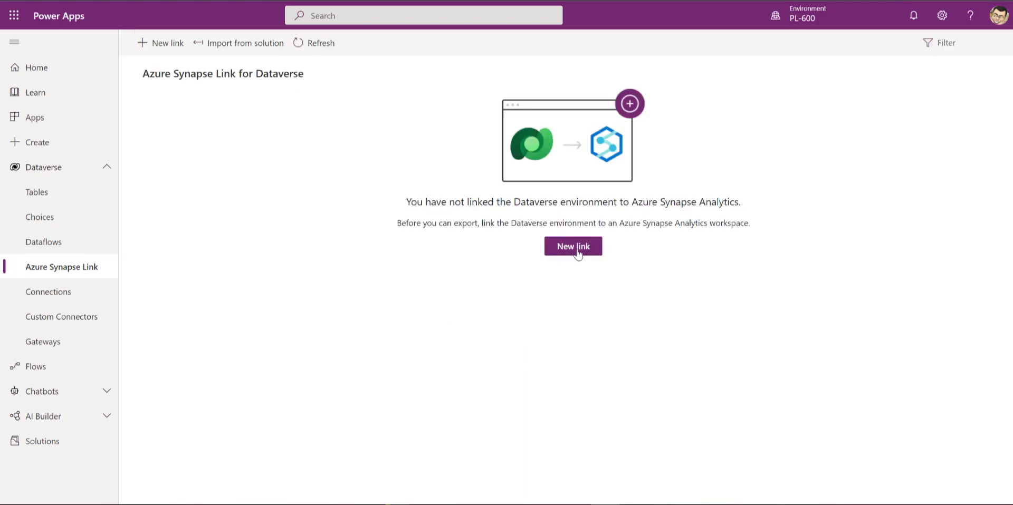
# Begin a new Synapse link and highlight the required North Europe storage region
pyautogui.click(572, 246)
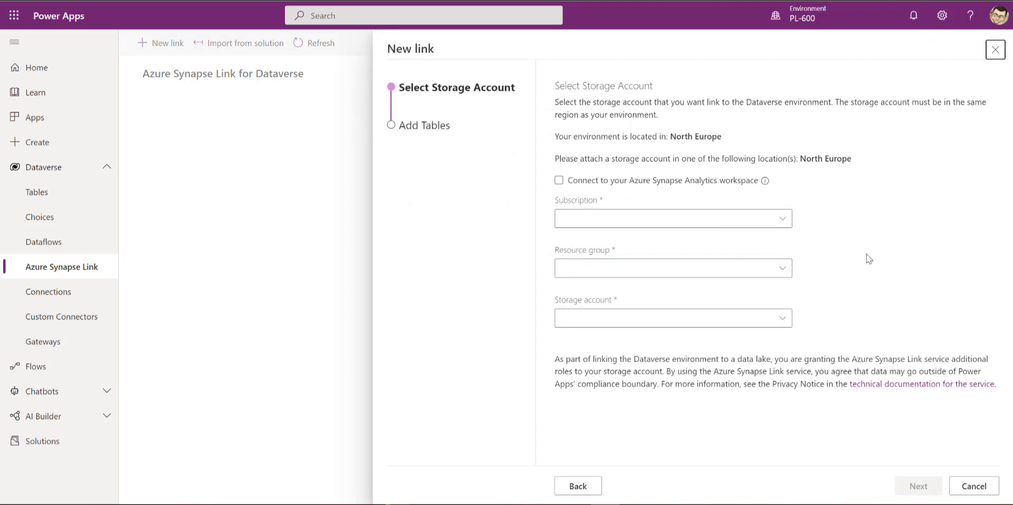
pyautogui.moveTo(768, 253)
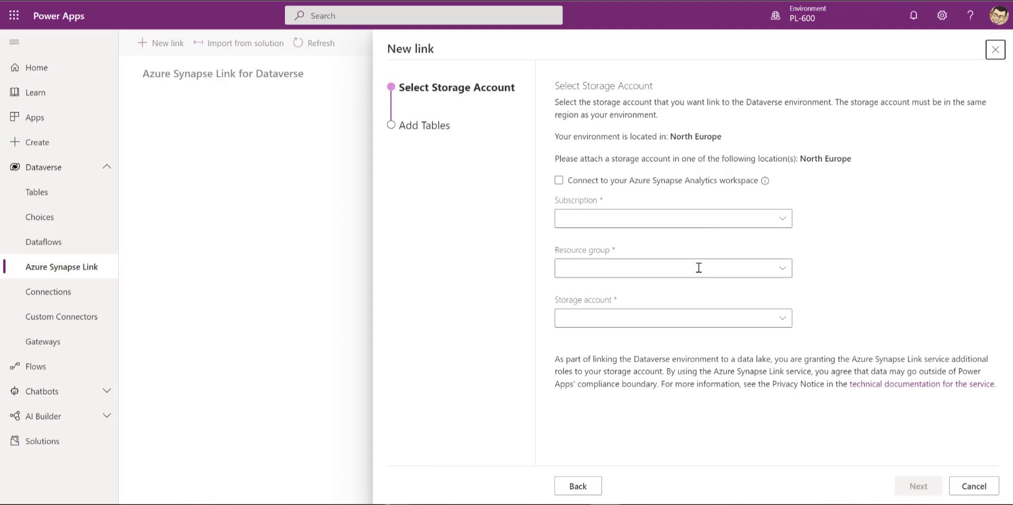
pyautogui.moveTo(672, 145)
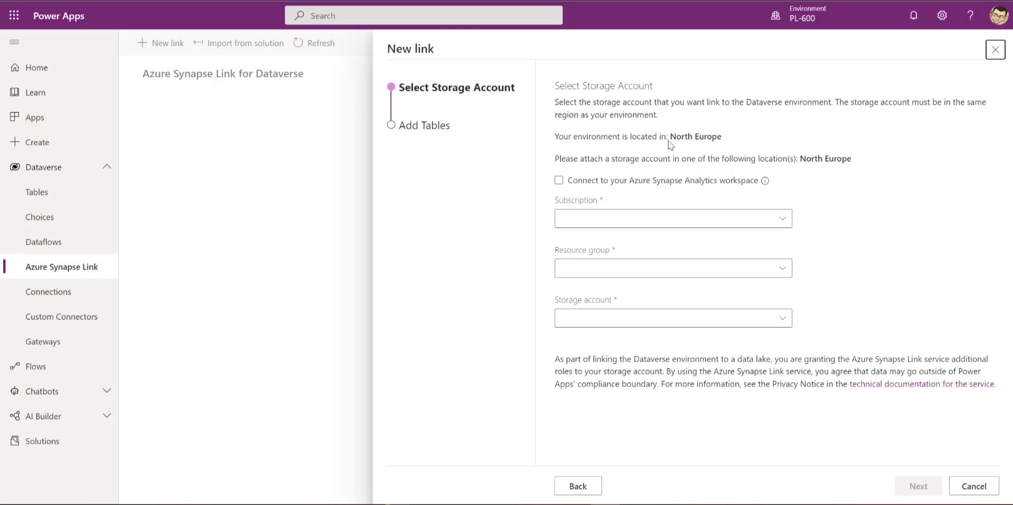
pyautogui.doubleClick(696, 136)
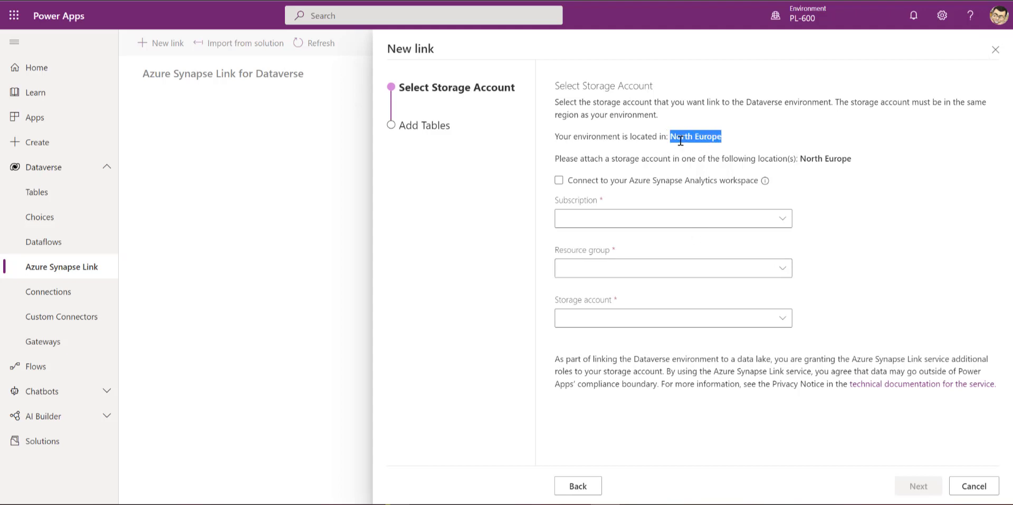
pyautogui.moveTo(575, 136)
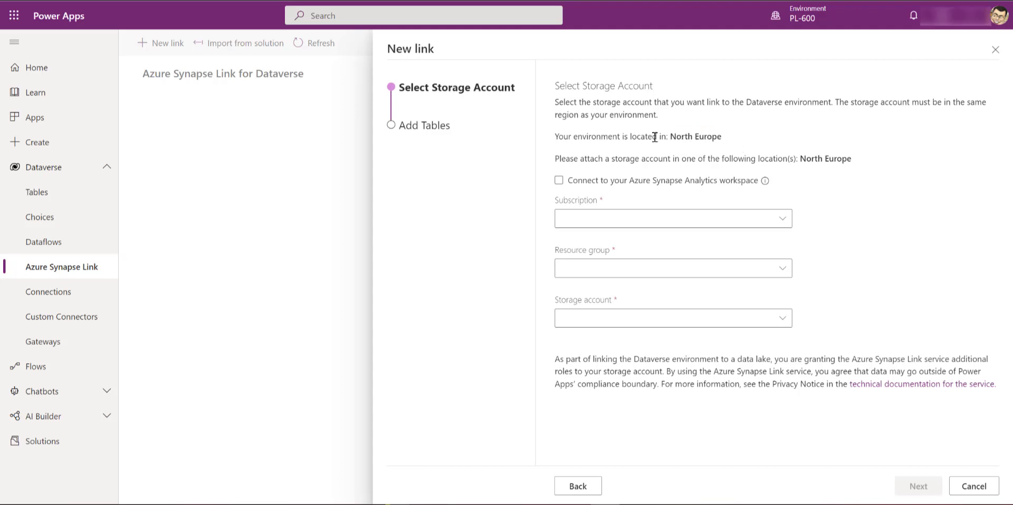
pyautogui.moveTo(654, 137)
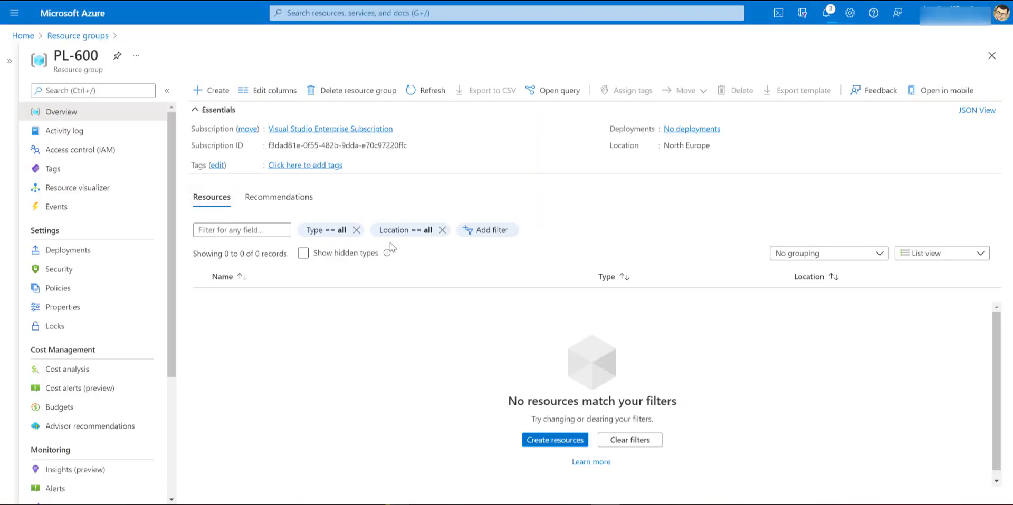
pyautogui.moveTo(422, 409)
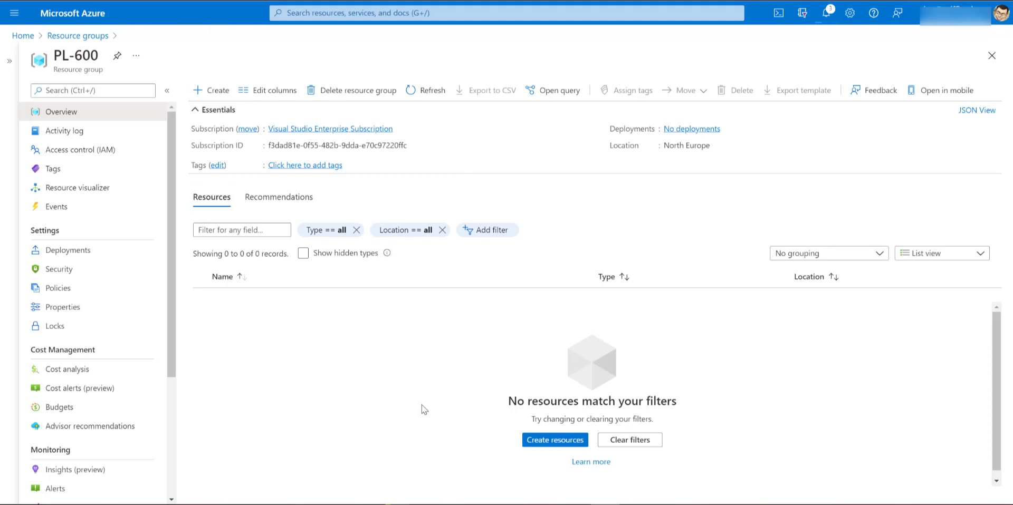
pyautogui.moveTo(429, 400)
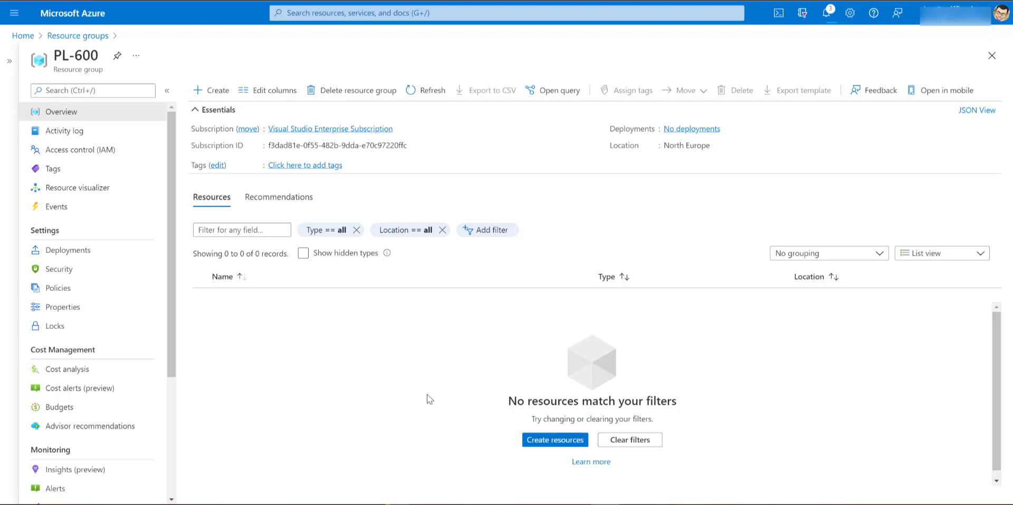
# From the PL-600 resource group, search the marketplace for 'Storage account' and select it
pyautogui.click(212, 90)
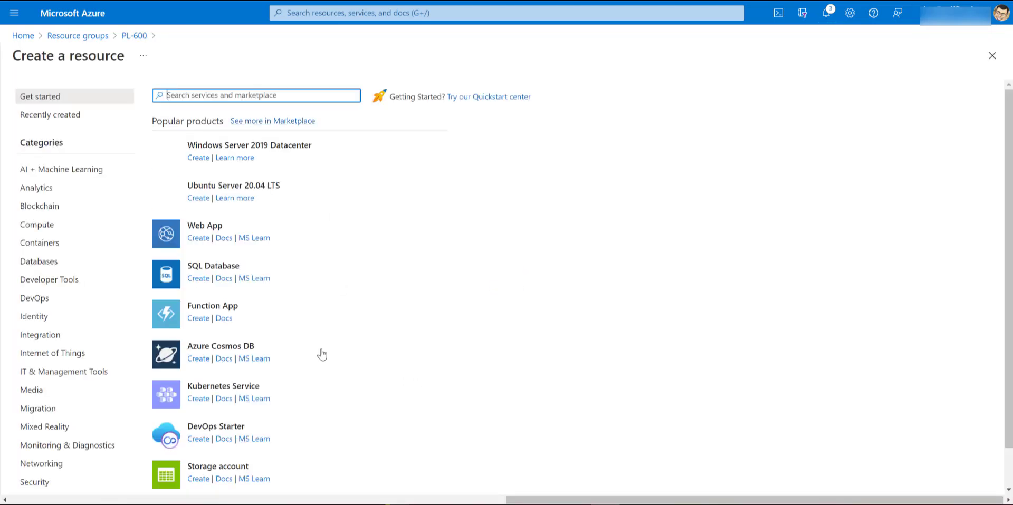
pyautogui.moveTo(331, 74)
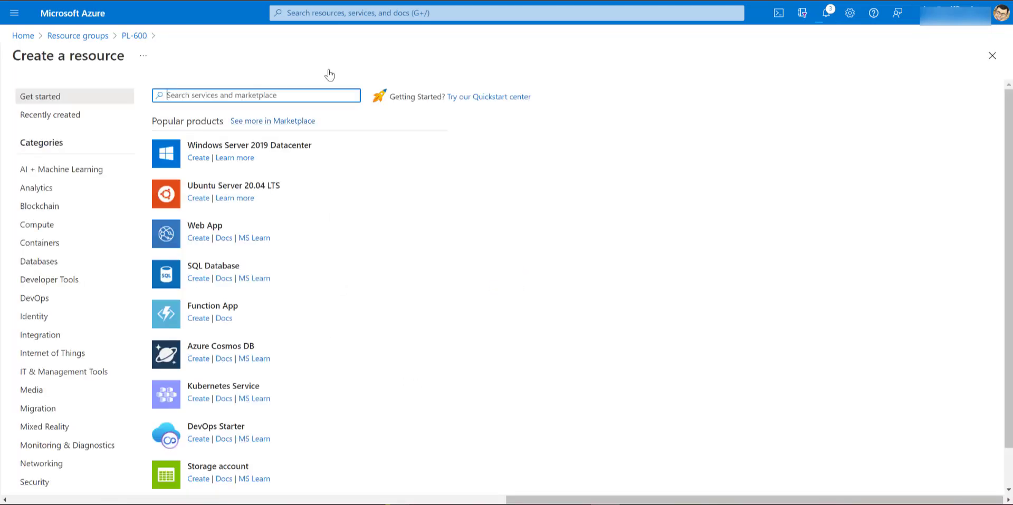
pyautogui.write('Storage account')
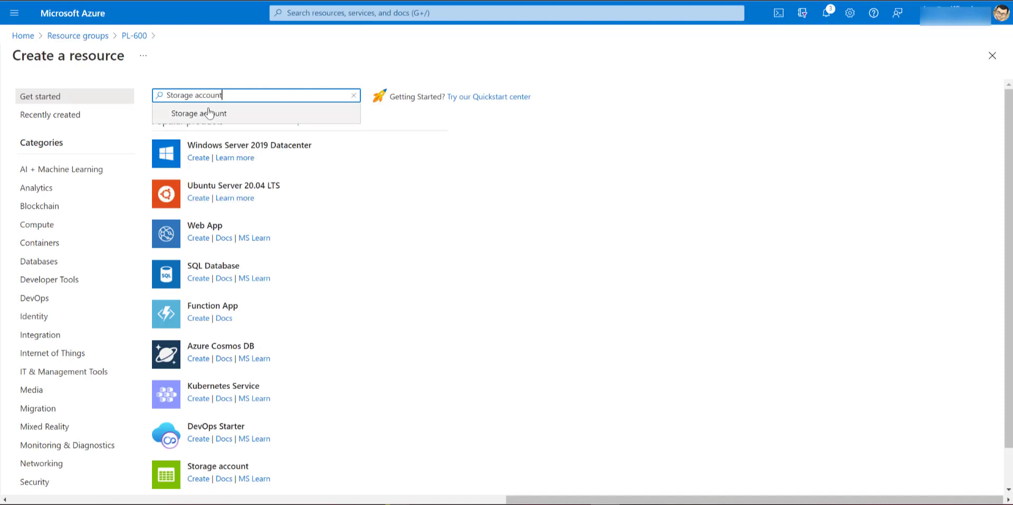
pyautogui.click(200, 113)
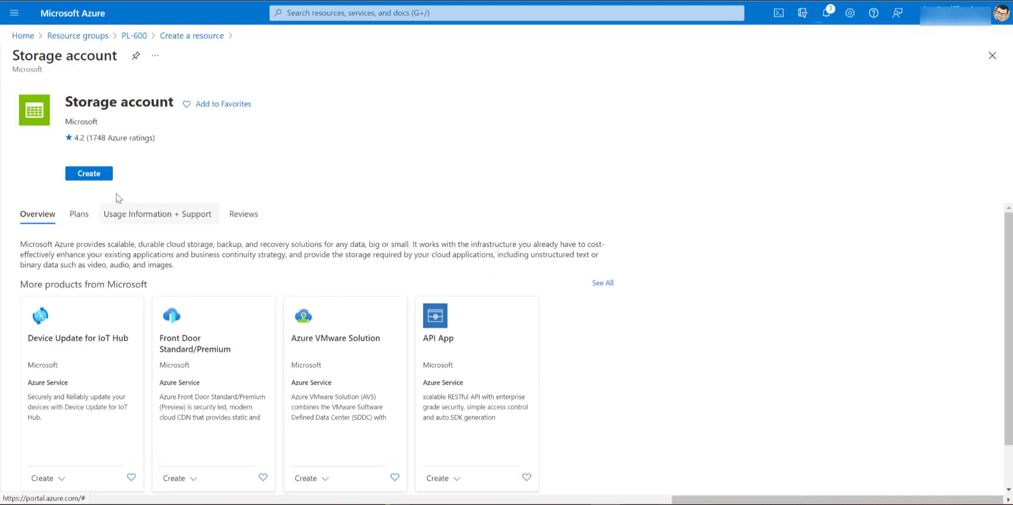
# Start a storage account named pl600synapselink under the Visual Studio Enterprise Subscription in PL-600
pyautogui.click(89, 173)
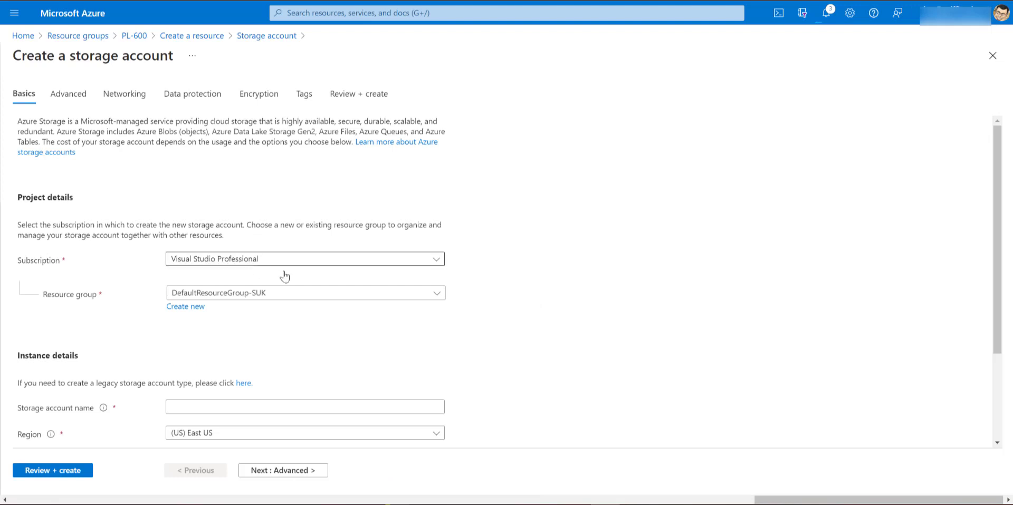
pyautogui.click(304, 259)
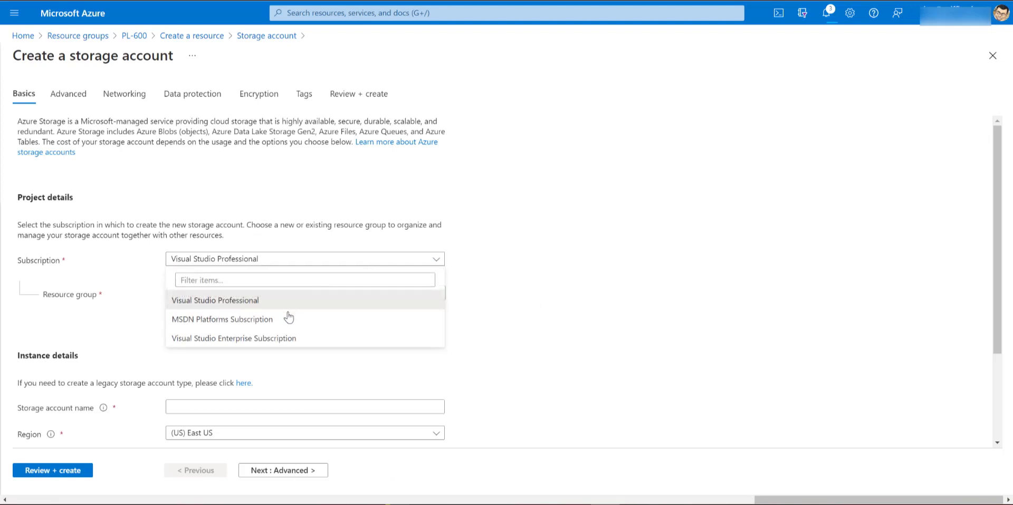
pyautogui.click(233, 338)
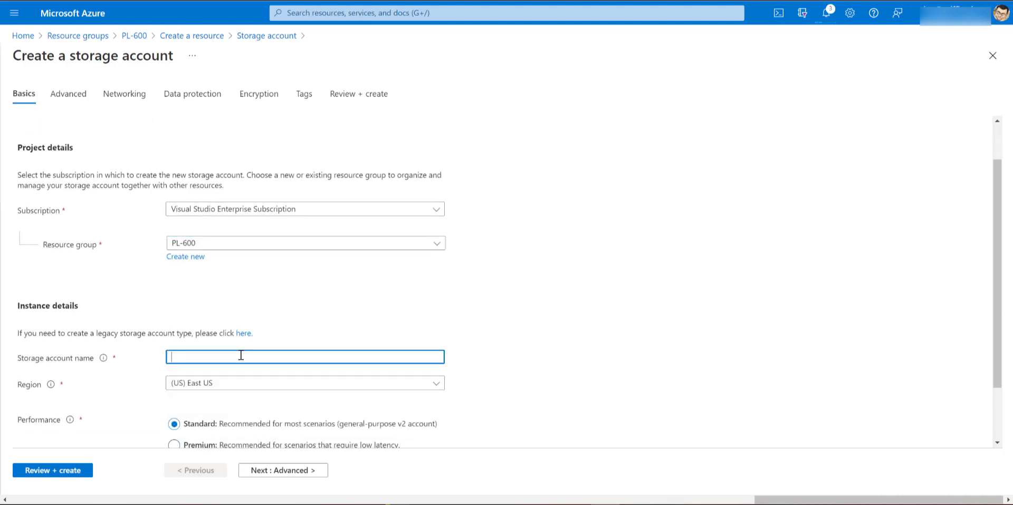
pyautogui.write('pl600')
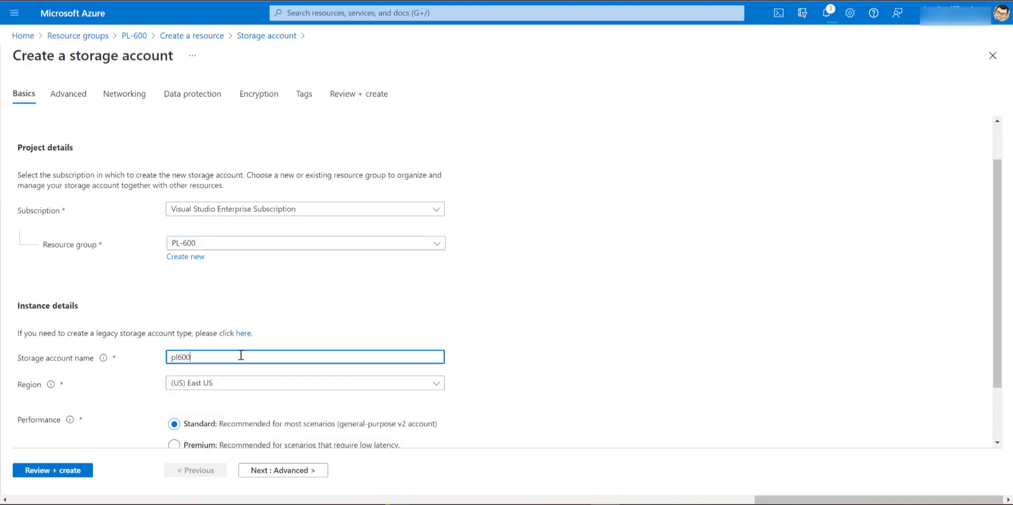
pyautogui.write('synapselink')
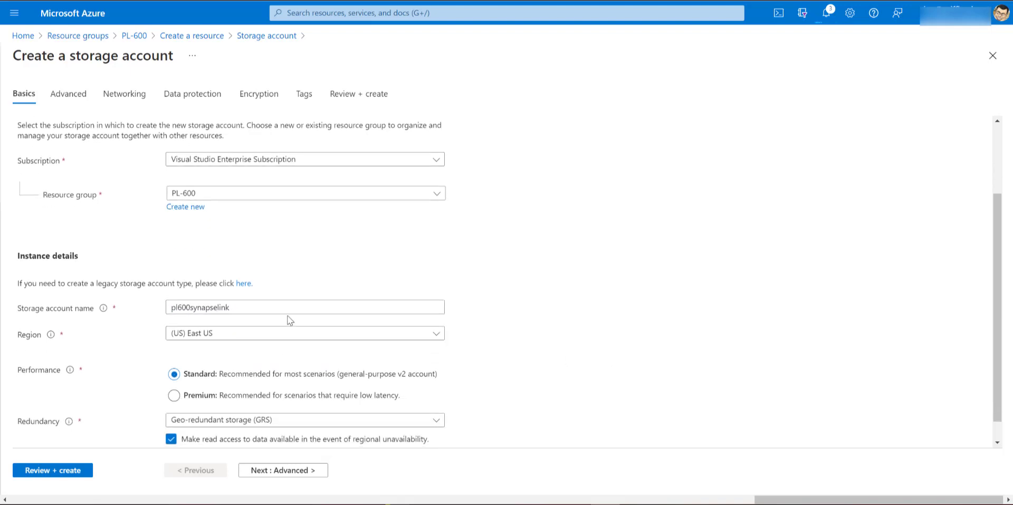
# Set the storage account region to North Europe with locally-redundant storage
pyautogui.click(304, 333)
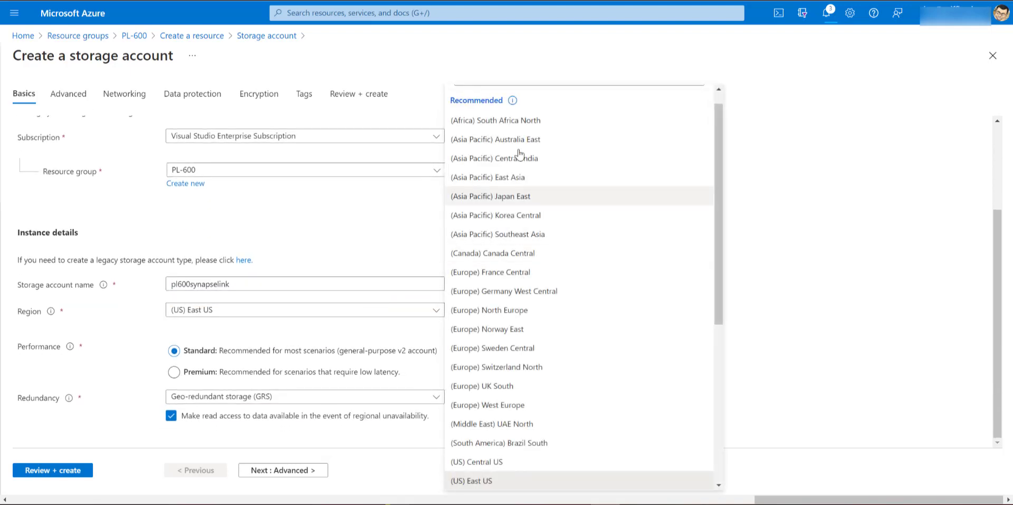
pyautogui.scroll(-3)
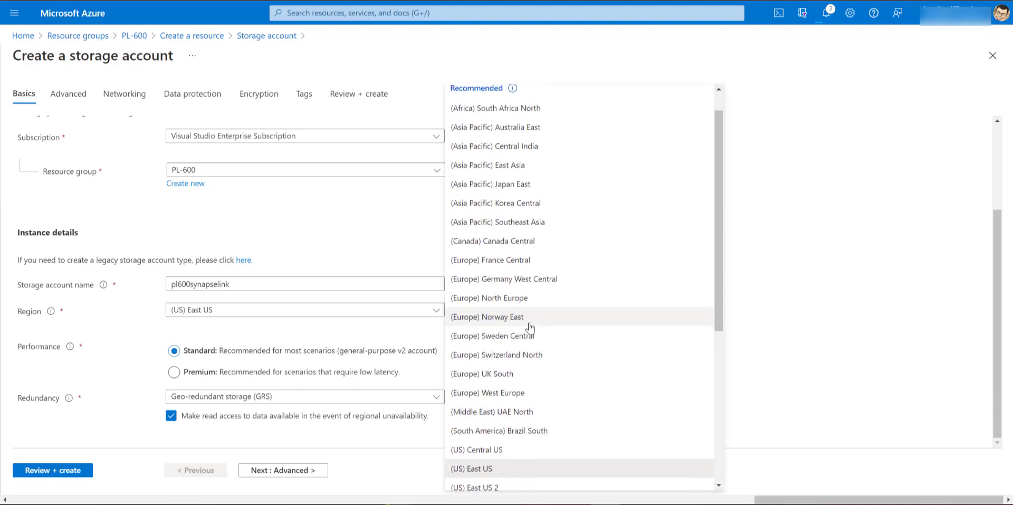
pyautogui.click(488, 297)
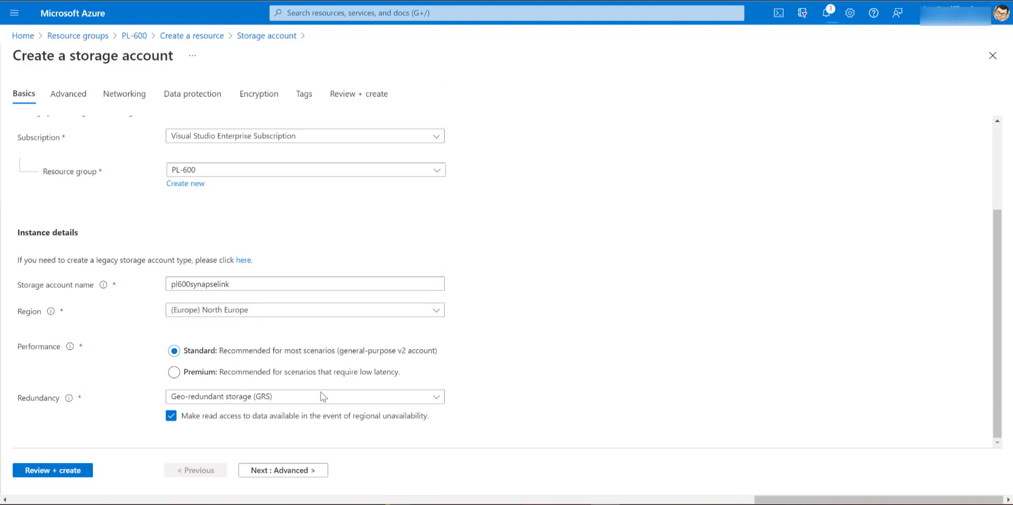
pyautogui.click(305, 396)
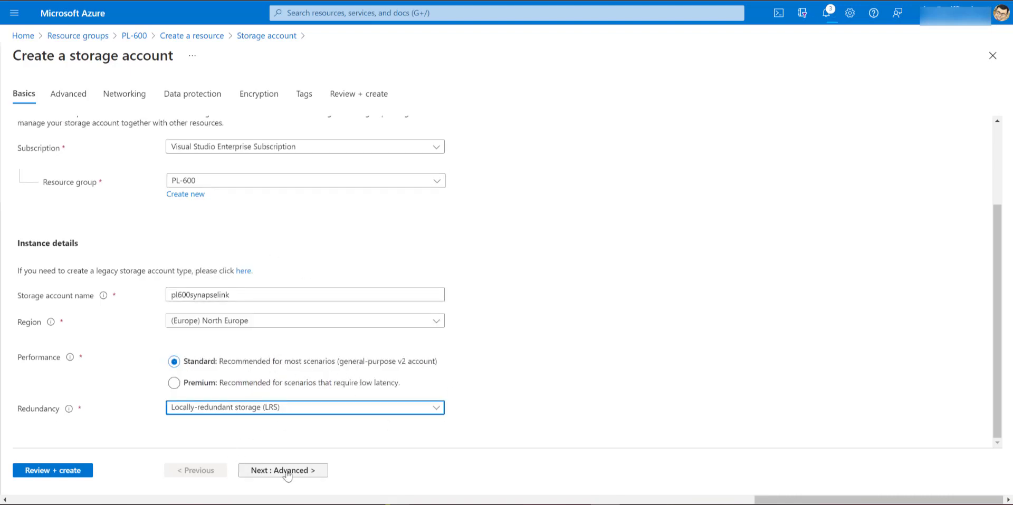
# Enable the Data Lake Storage Gen2 hierarchical namespace in the advanced settings
pyautogui.click(283, 470)
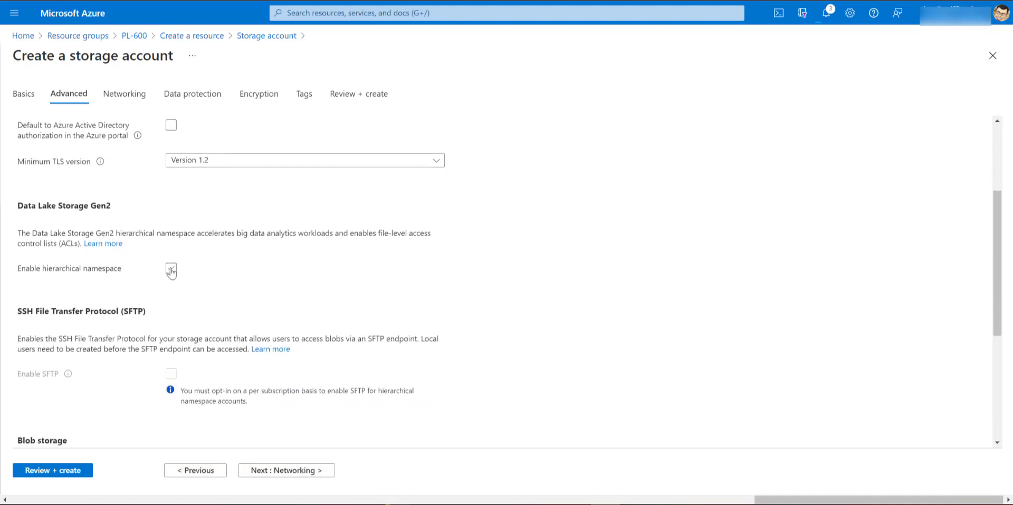
pyautogui.moveTo(174, 296)
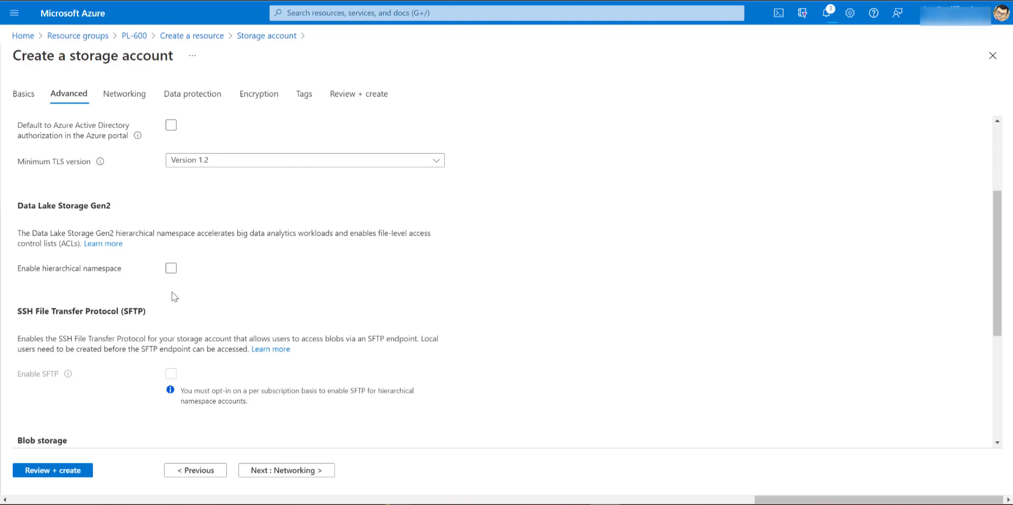
pyautogui.moveTo(166, 278)
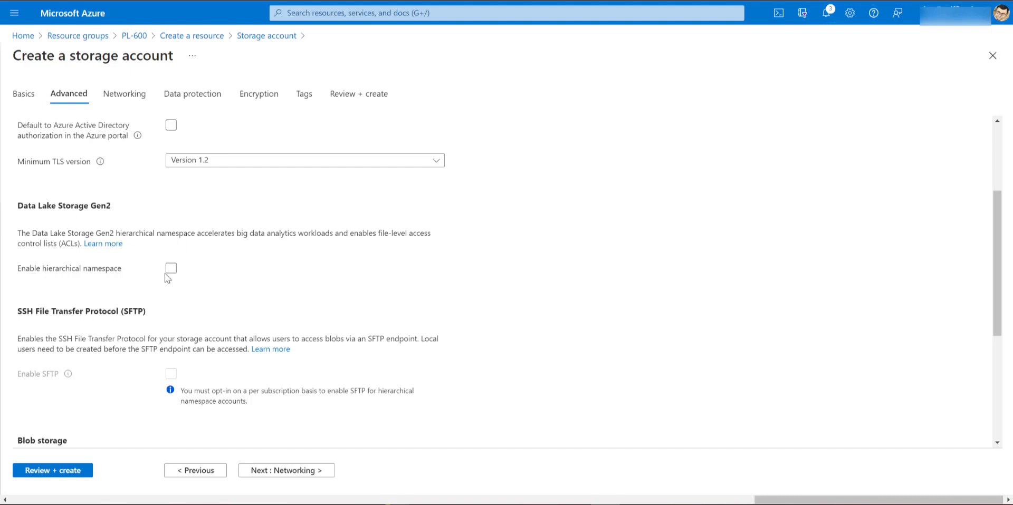
pyautogui.moveTo(30, 274)
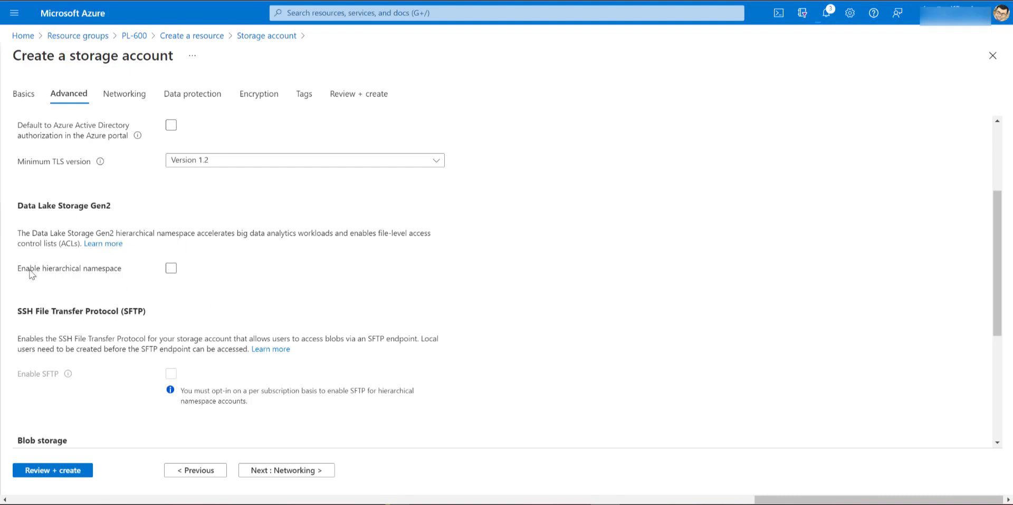
pyautogui.moveTo(166, 279)
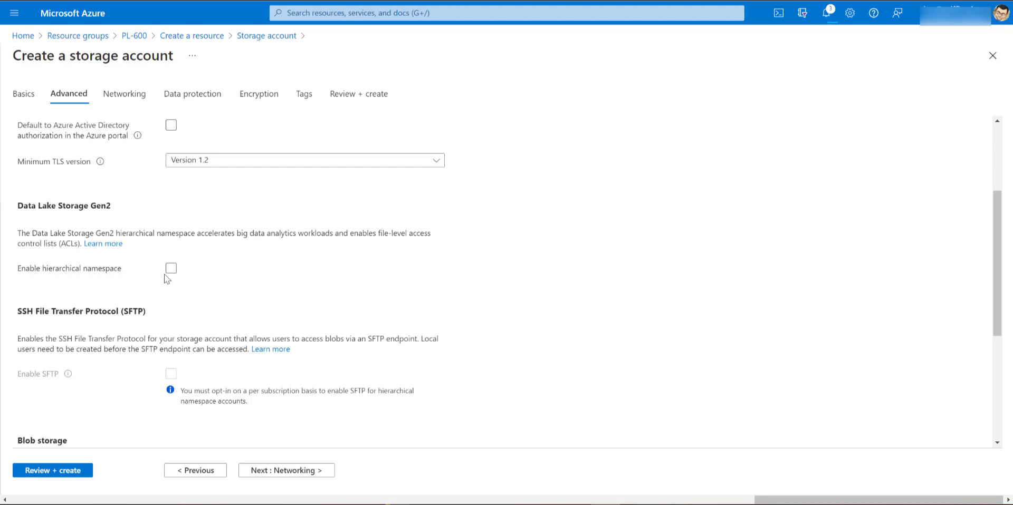
pyautogui.click(171, 268)
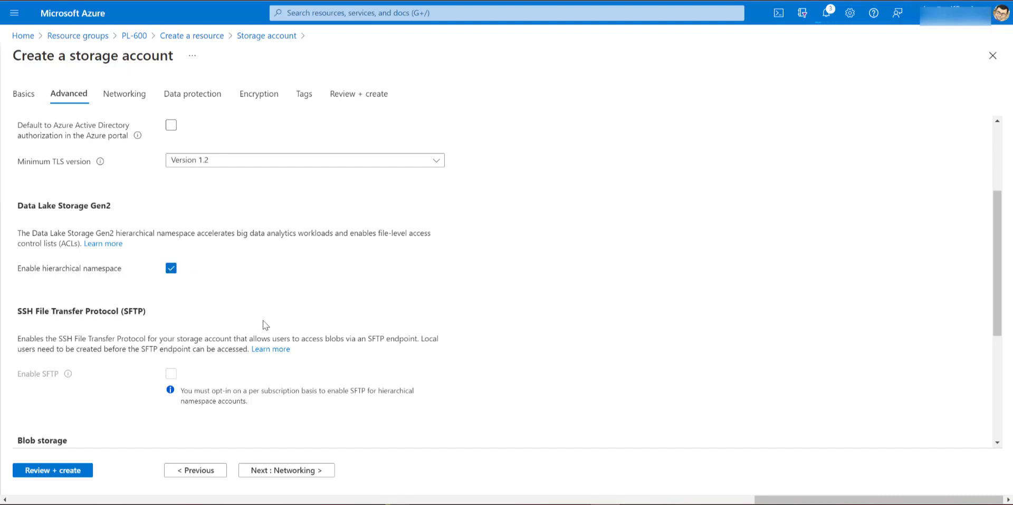
# Create the validated pl600synapselink storage account and view its deployment progress
pyautogui.scroll(-3)
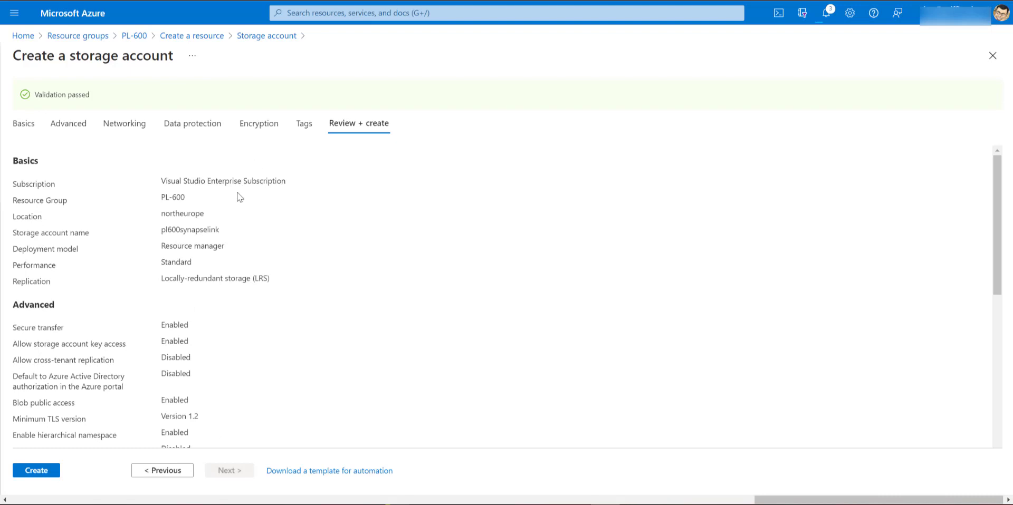
pyautogui.click(36, 470)
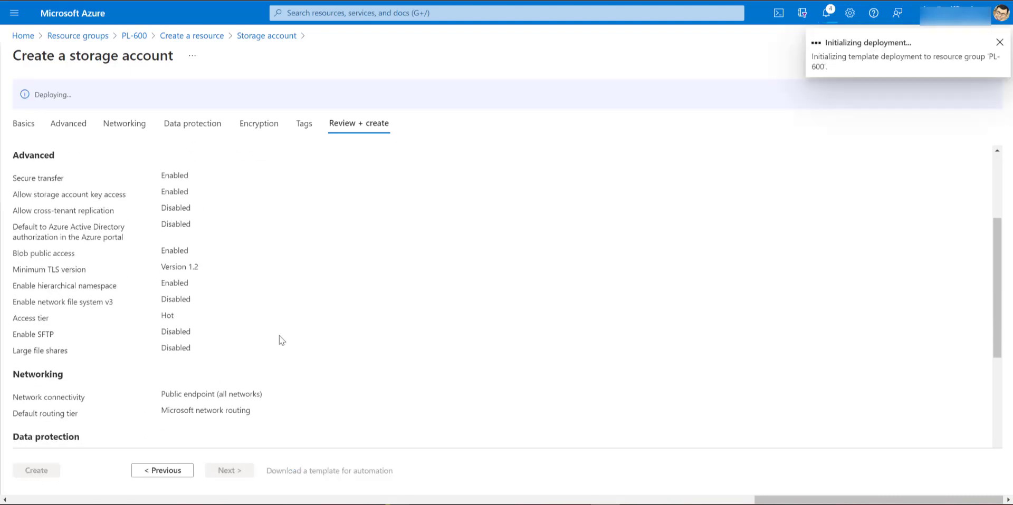
pyautogui.click(36, 470)
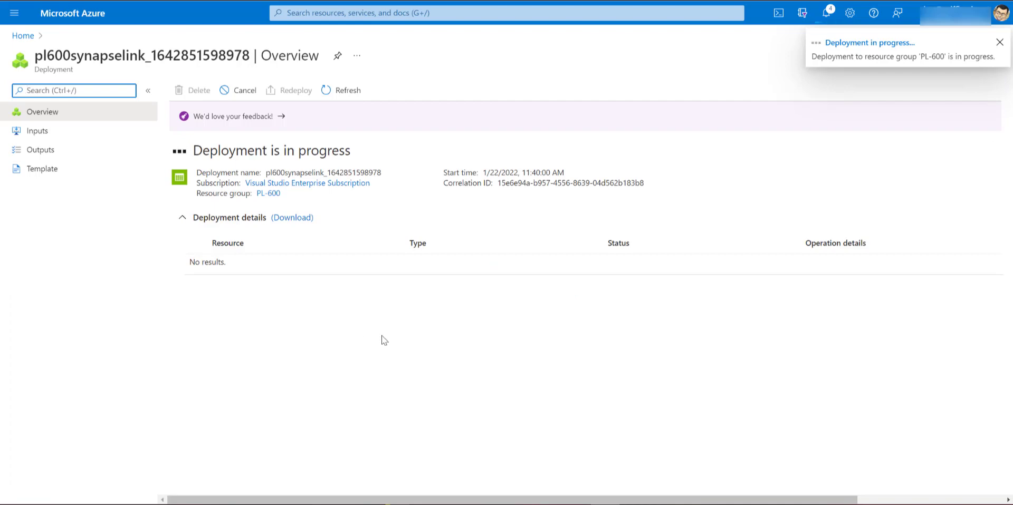
pyautogui.moveTo(344, 321)
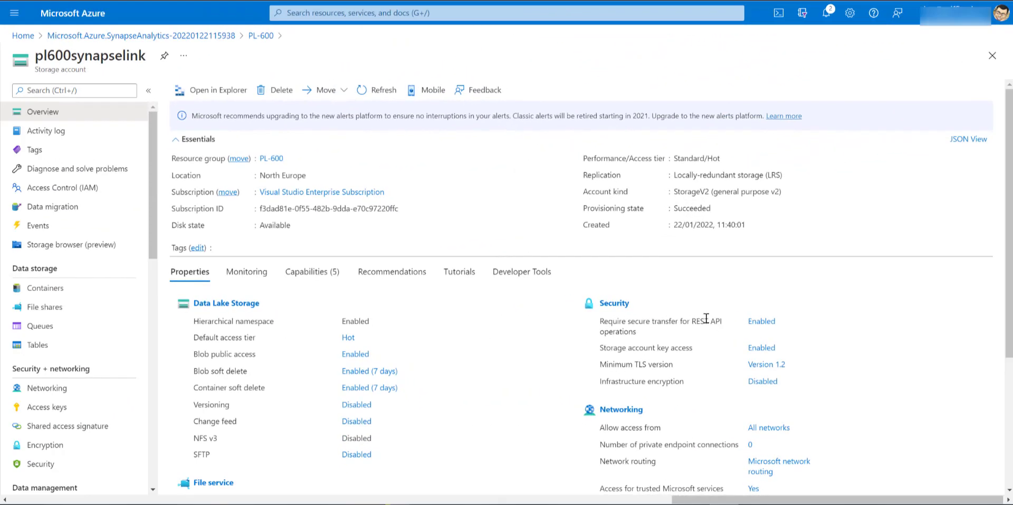
pyautogui.moveTo(796, 285)
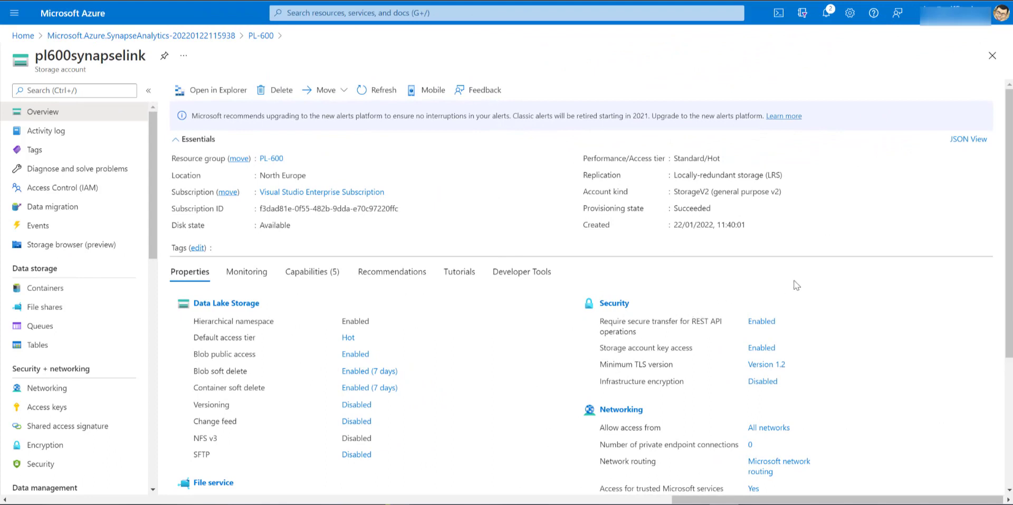
pyautogui.moveTo(786, 285)
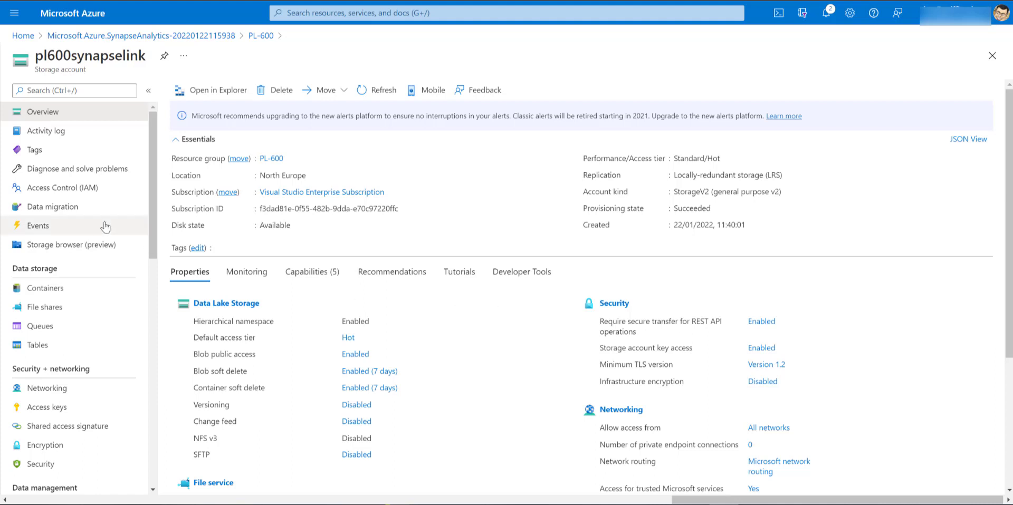
# Start an Owner role assignment in the storage account's Access Control (IAM)
pyautogui.click(62, 188)
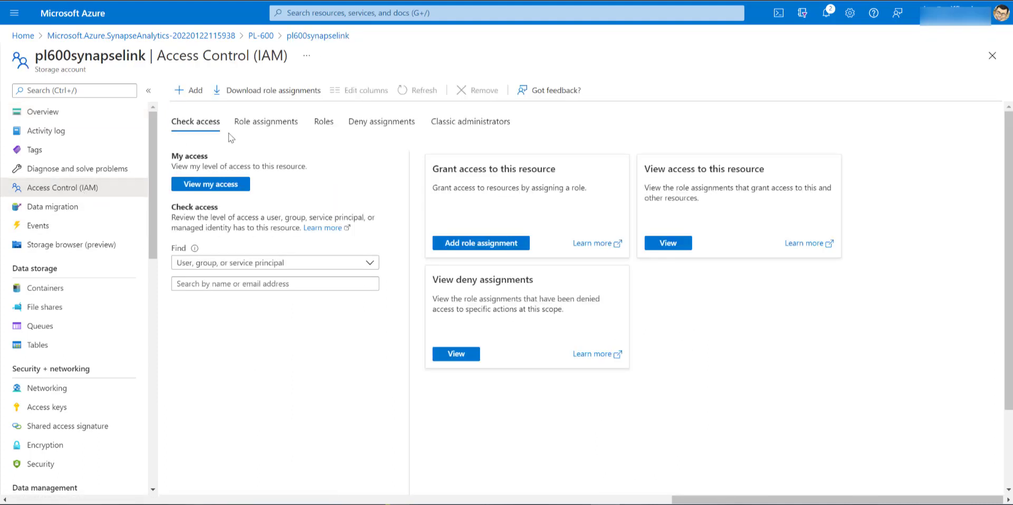
pyautogui.moveTo(267, 176)
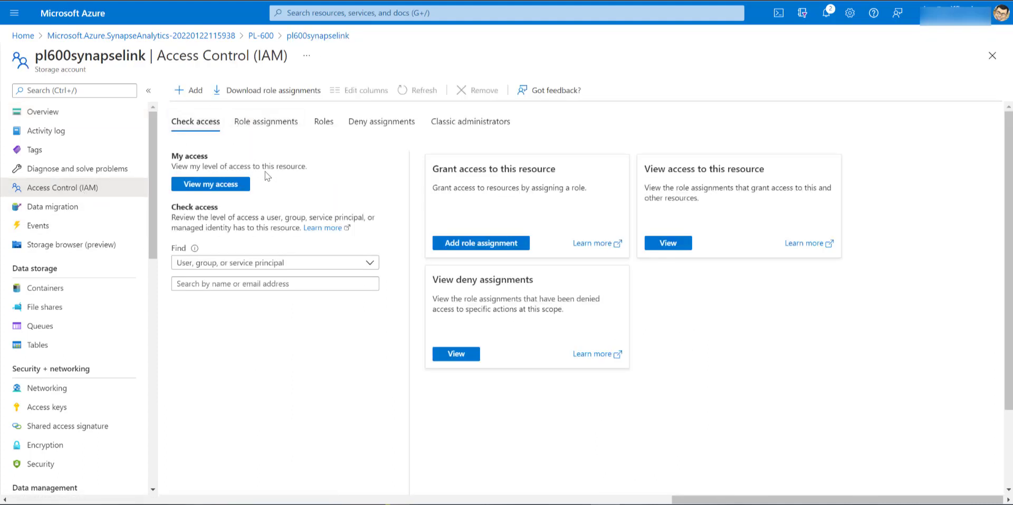
pyautogui.moveTo(294, 178)
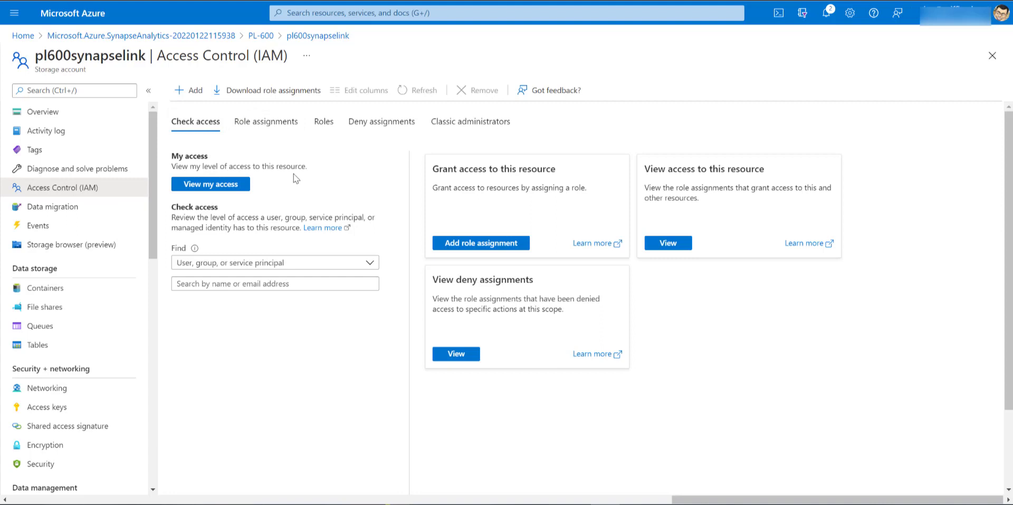
pyautogui.click(188, 90)
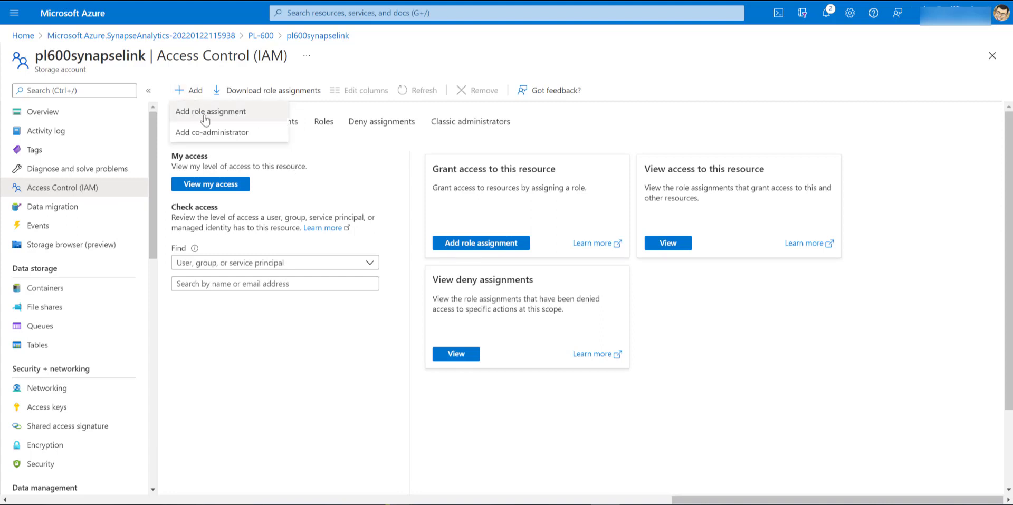
pyautogui.click(210, 111)
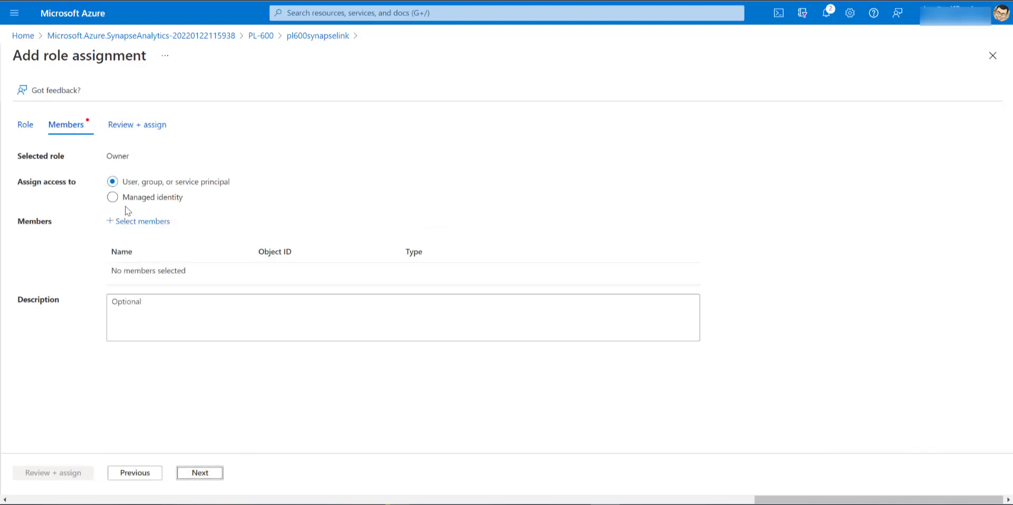
pyautogui.click(142, 221)
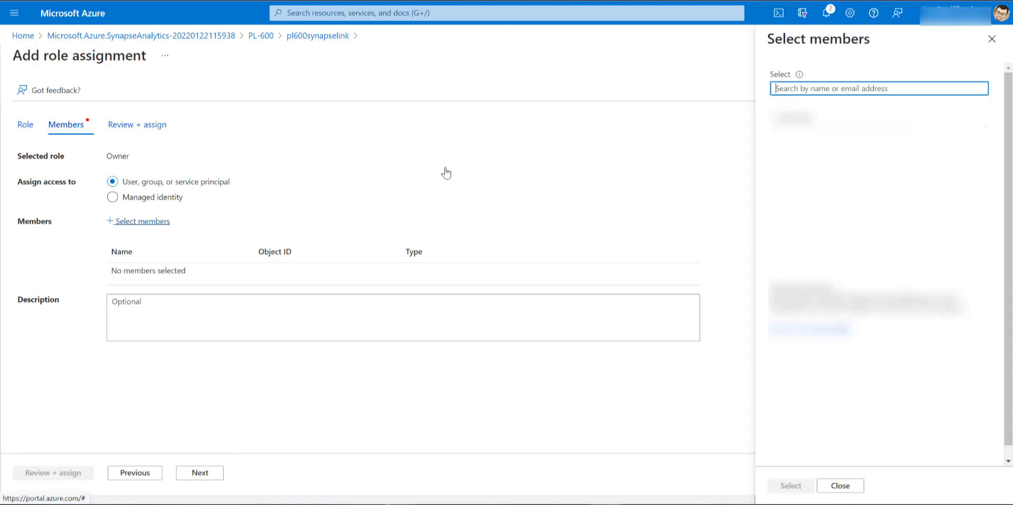
# Find the user 'joe', add them as the member and submit the Owner role assignment
pyautogui.click(877, 88)
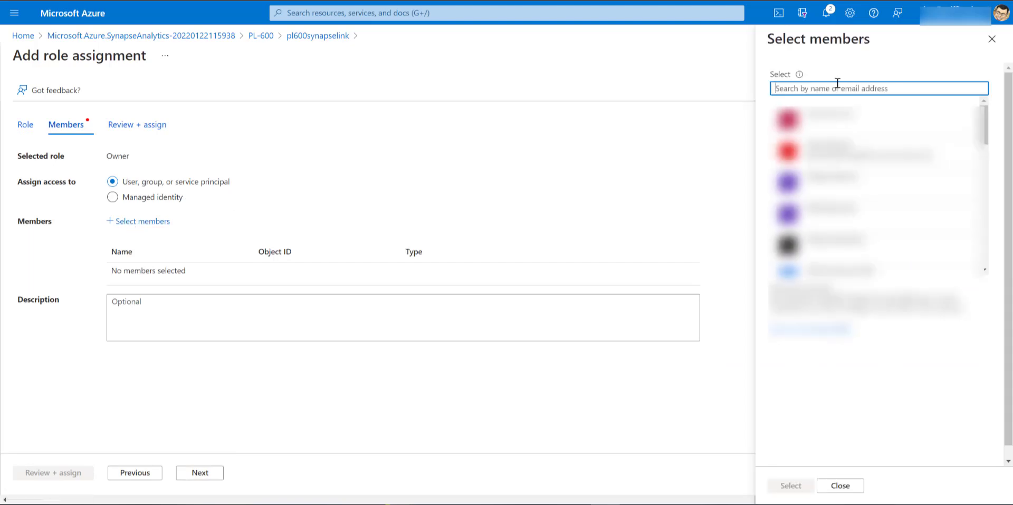
pyautogui.write('joe')
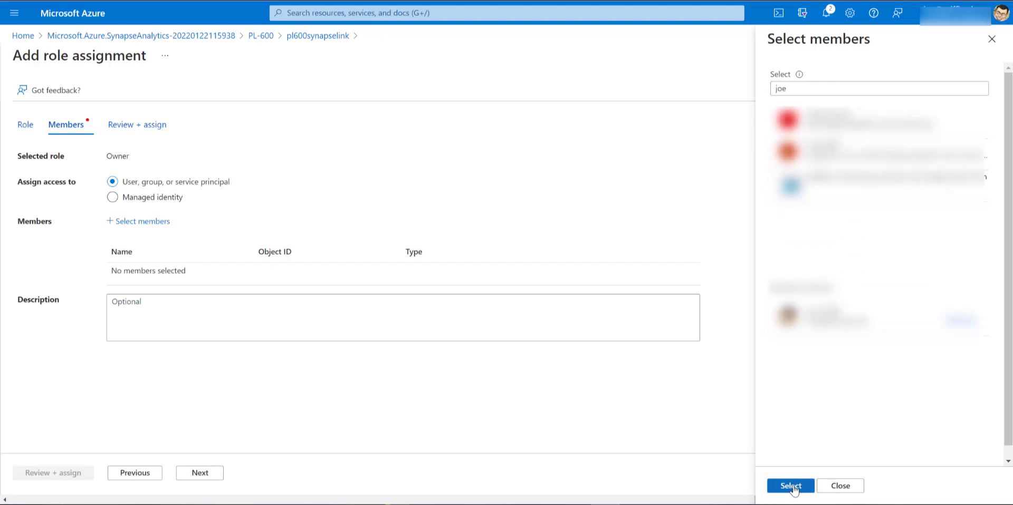
pyautogui.click(789, 486)
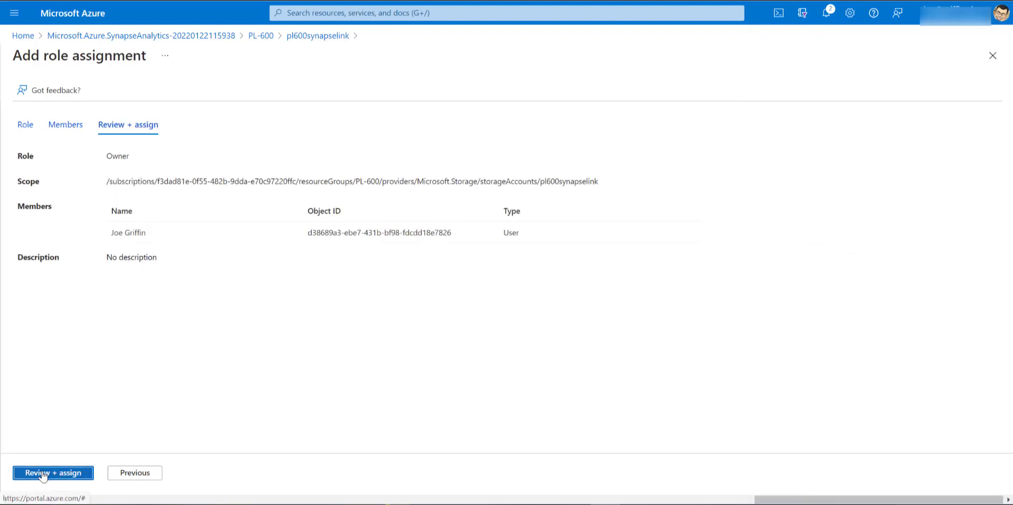
pyautogui.click(52, 472)
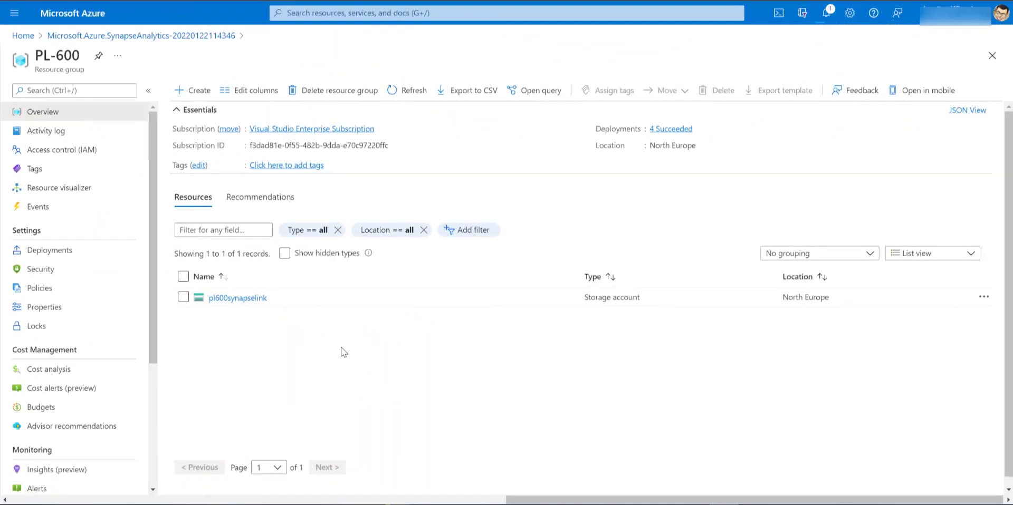
pyautogui.moveTo(311, 345)
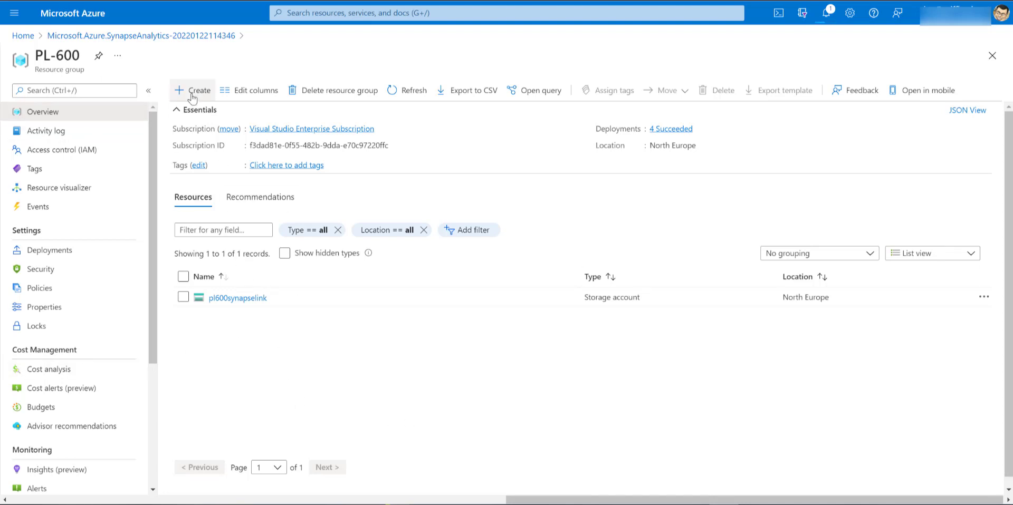
# From the PL-600 resource group, search the marketplace for 'synapse'
pyautogui.click(192, 90)
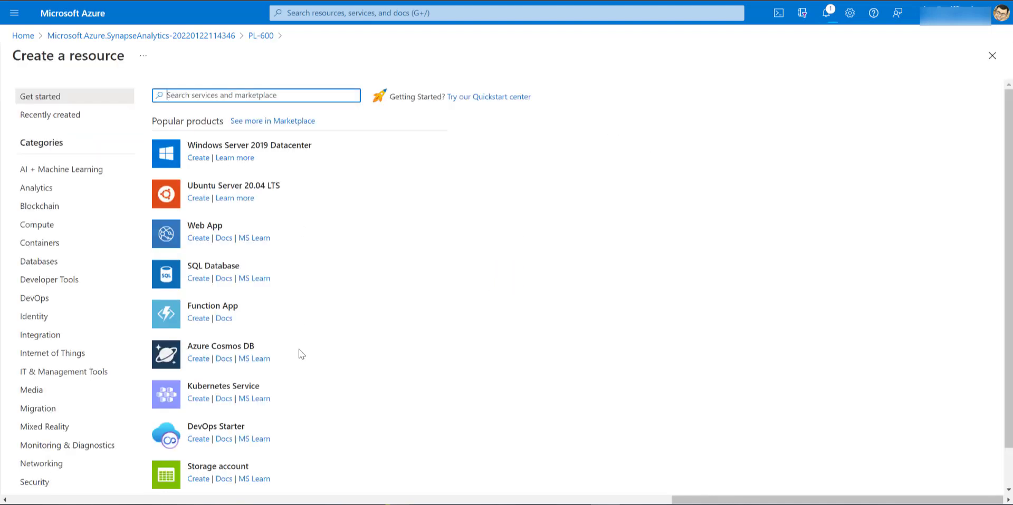
pyautogui.write('synapse')
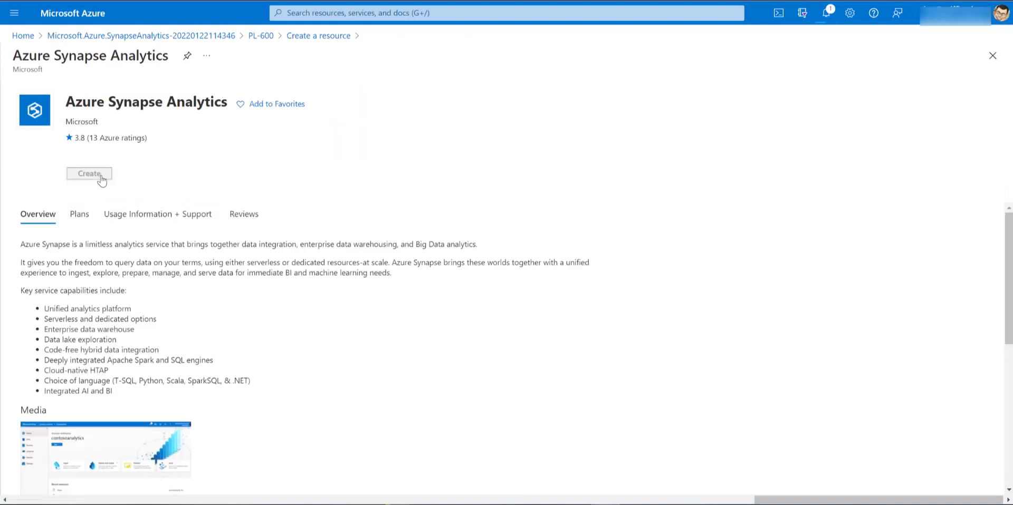
# Name the new Synapse workspace pl600synapselink and place it in North Europe
pyautogui.click(89, 173)
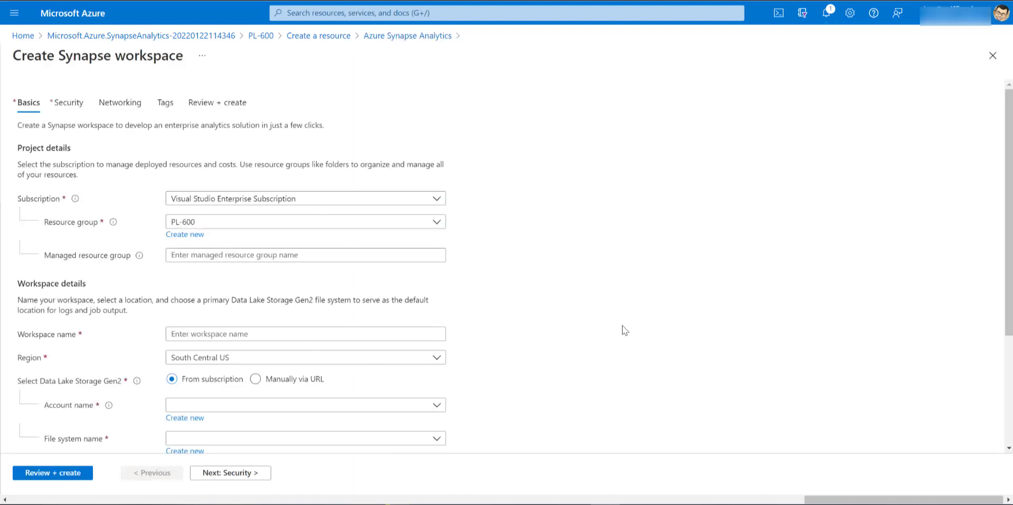
pyautogui.moveTo(418, 201)
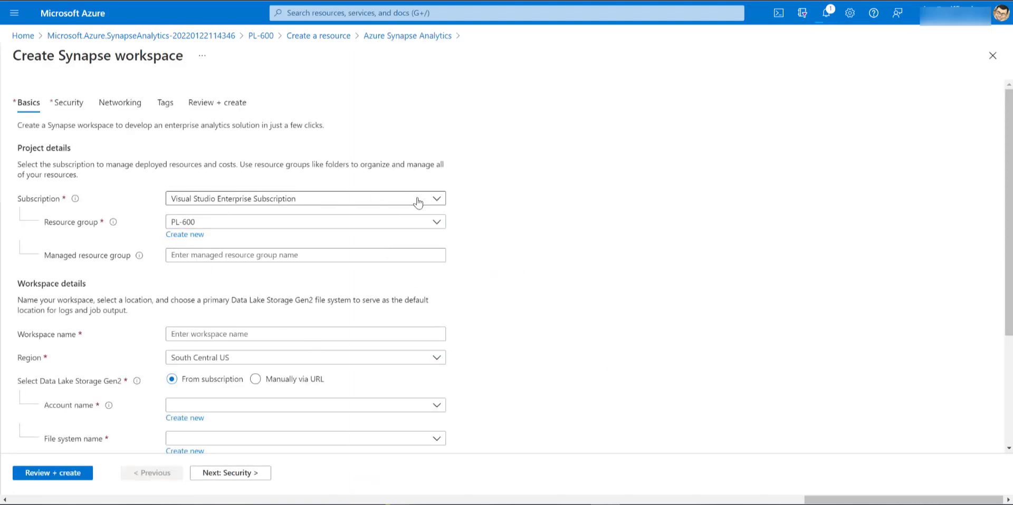
pyautogui.click(305, 335)
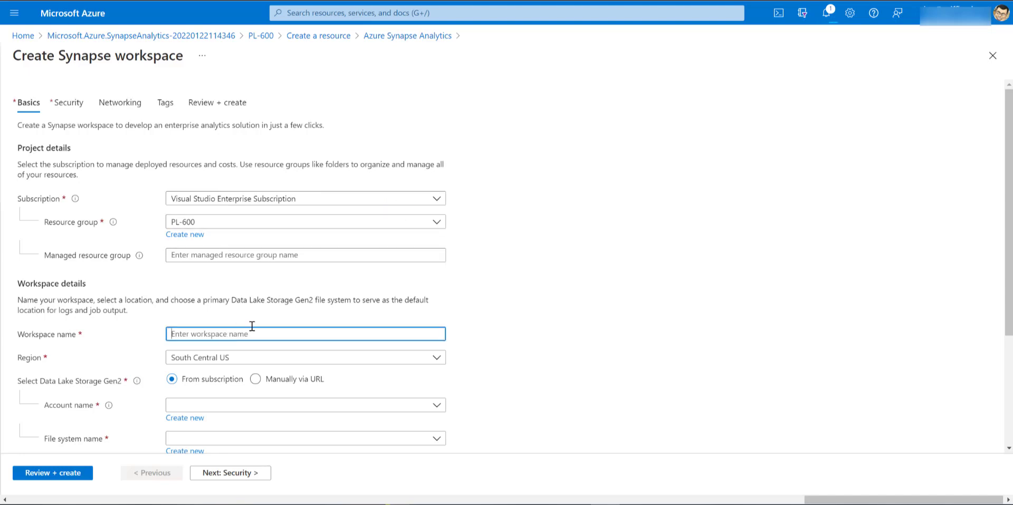
pyautogui.write('pl600')
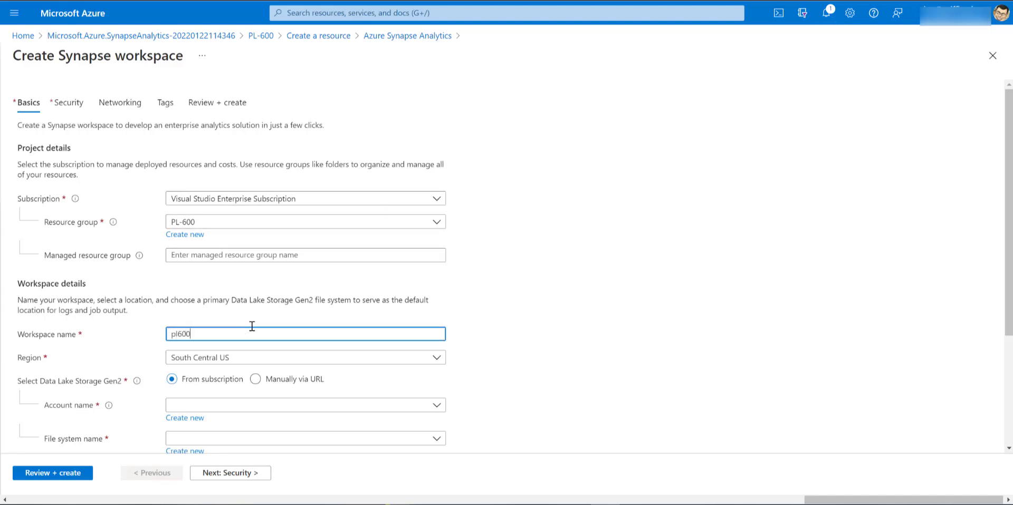
pyautogui.write('synapselink')
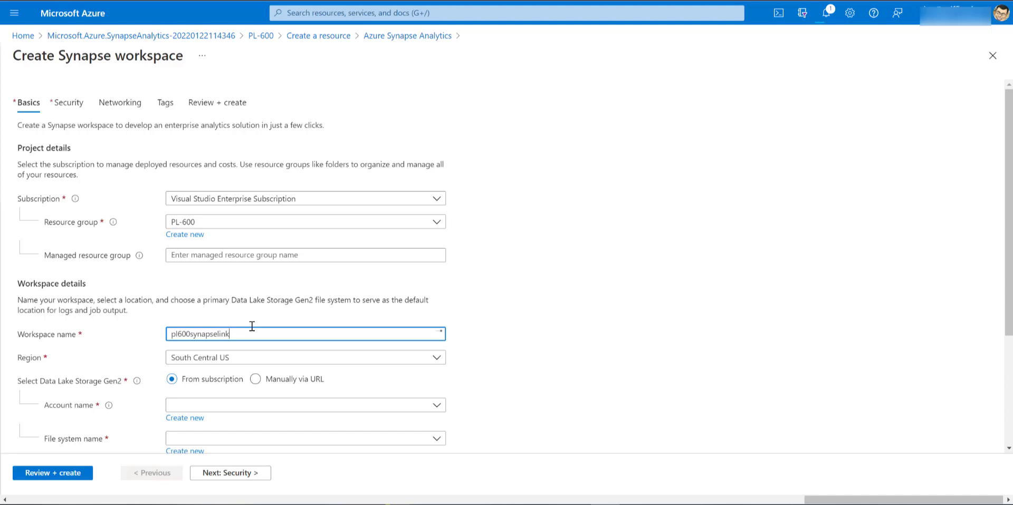
pyautogui.click(305, 357)
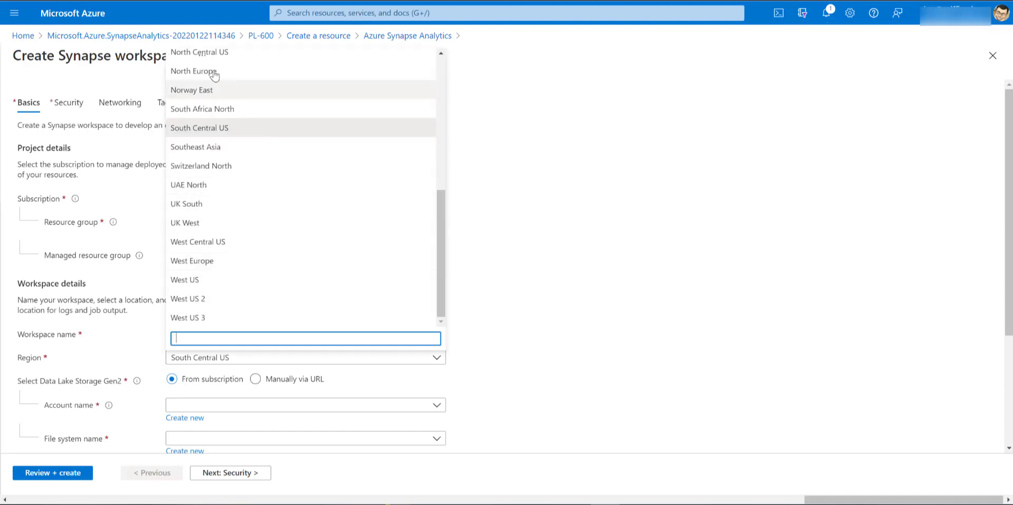
pyautogui.click(192, 71)
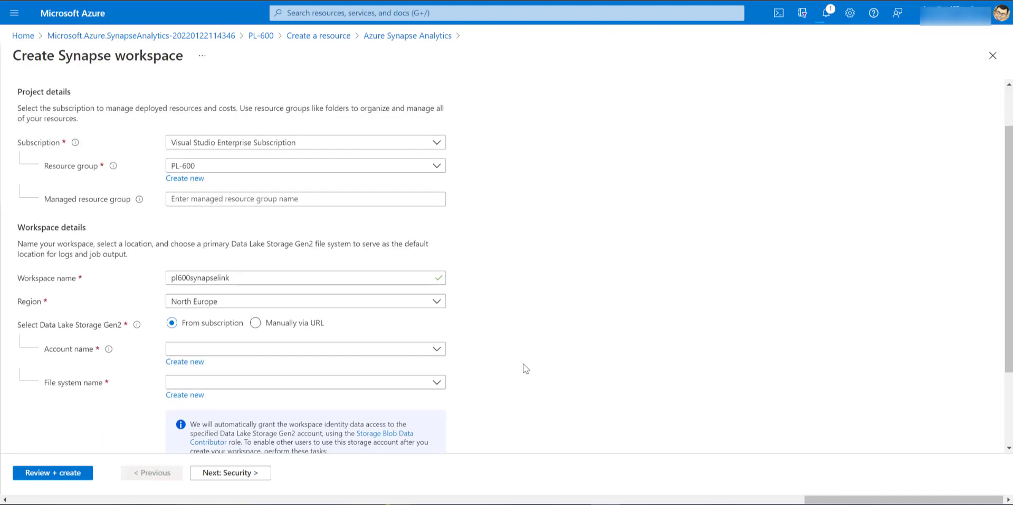
# Attach the pl600synapselink storage account with a new file system named users
pyautogui.scroll(-3)
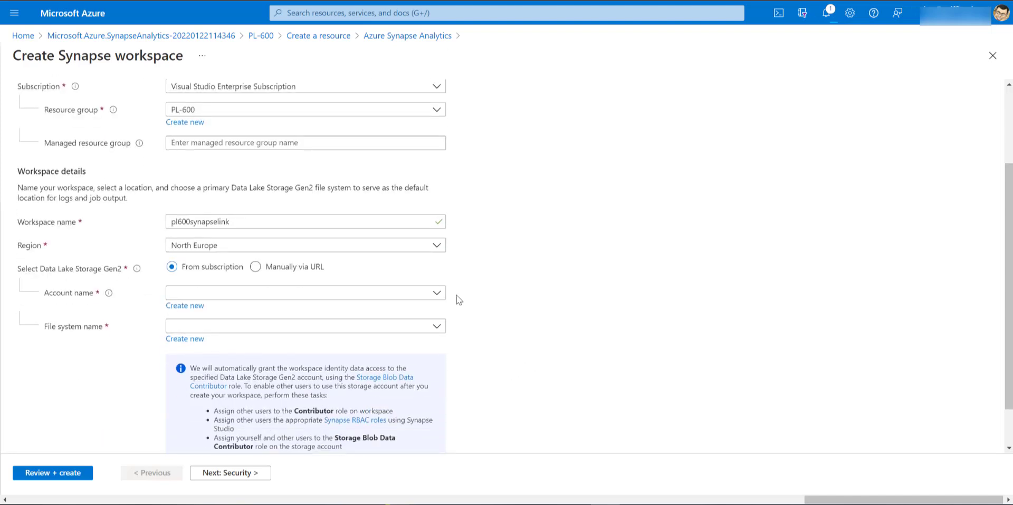
pyautogui.click(305, 293)
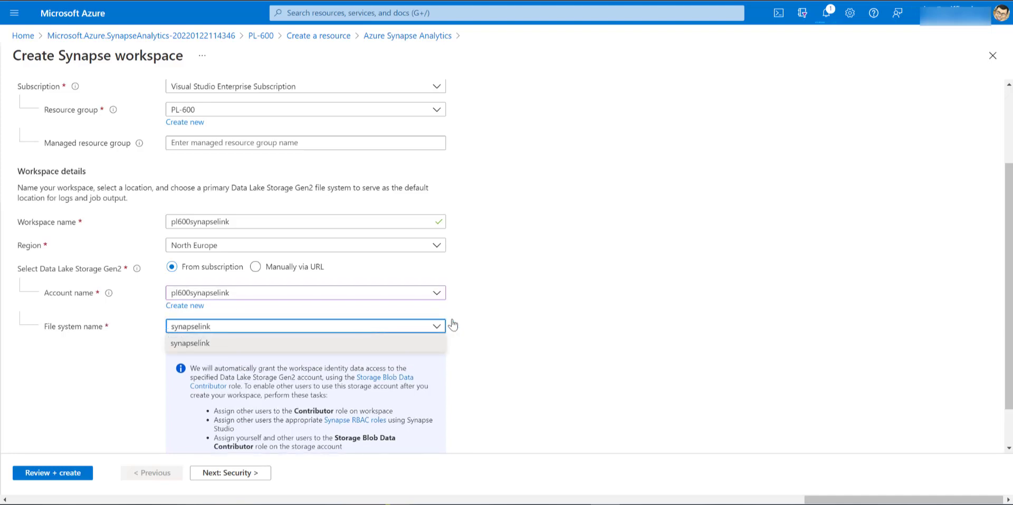
pyautogui.click(185, 338)
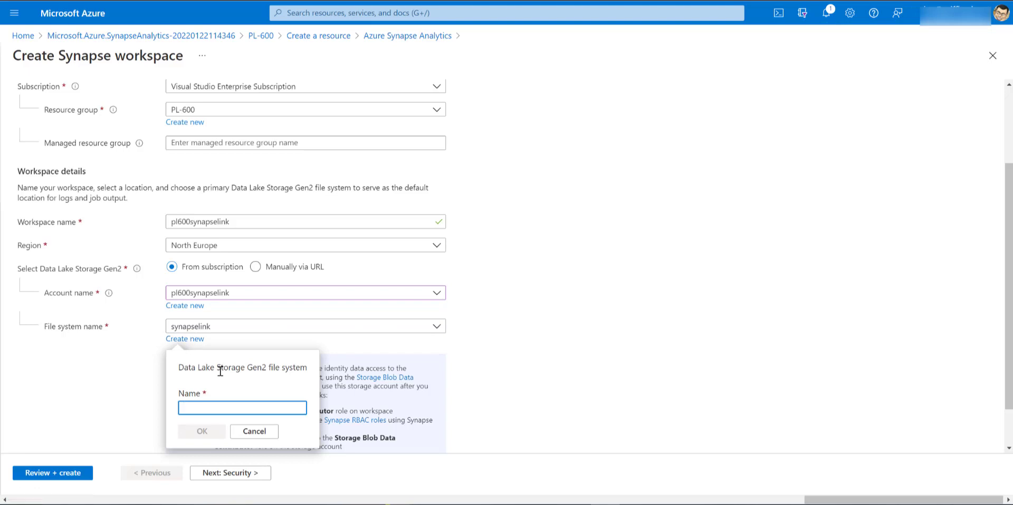
pyautogui.write('users')
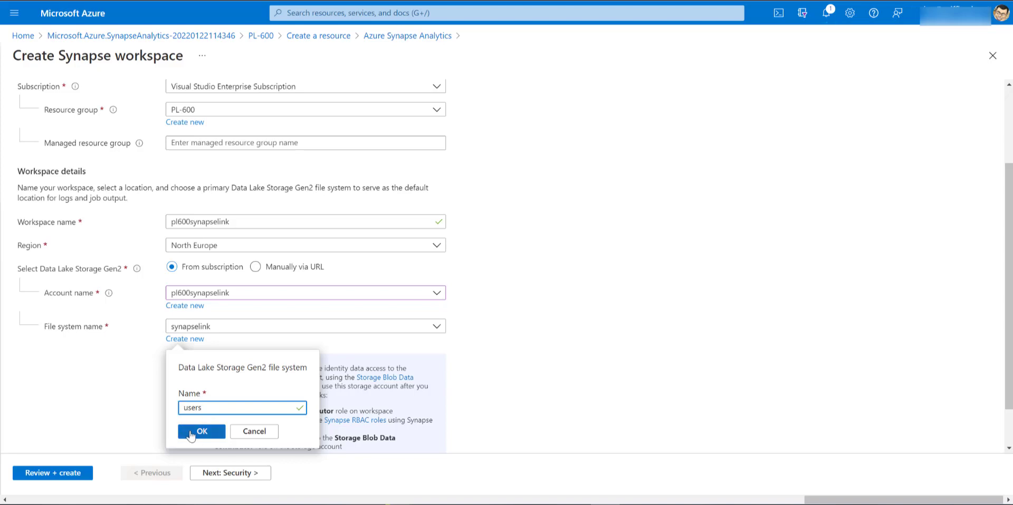
pyautogui.click(200, 431)
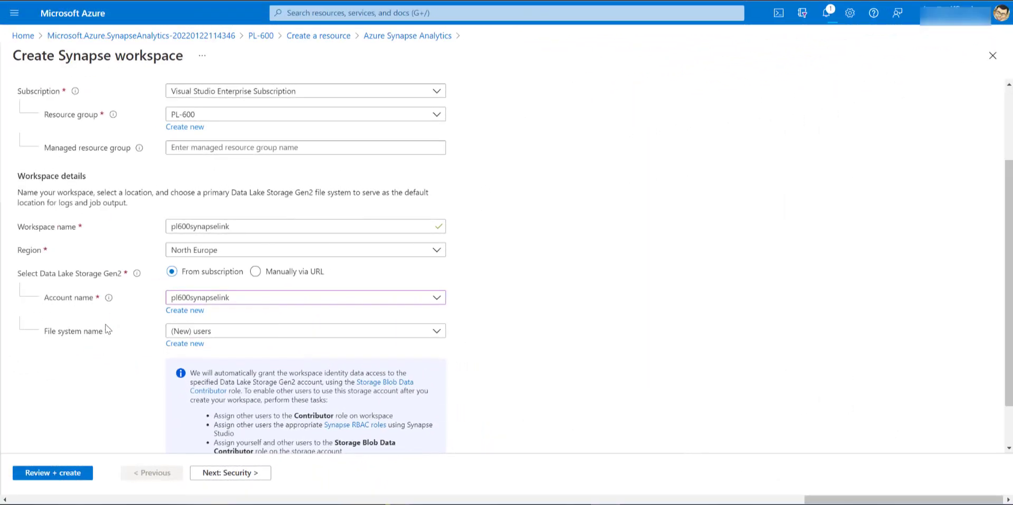
# Review, validate and create the pl600synapselink Synapse workspace until deployment completes
pyautogui.click(52, 472)
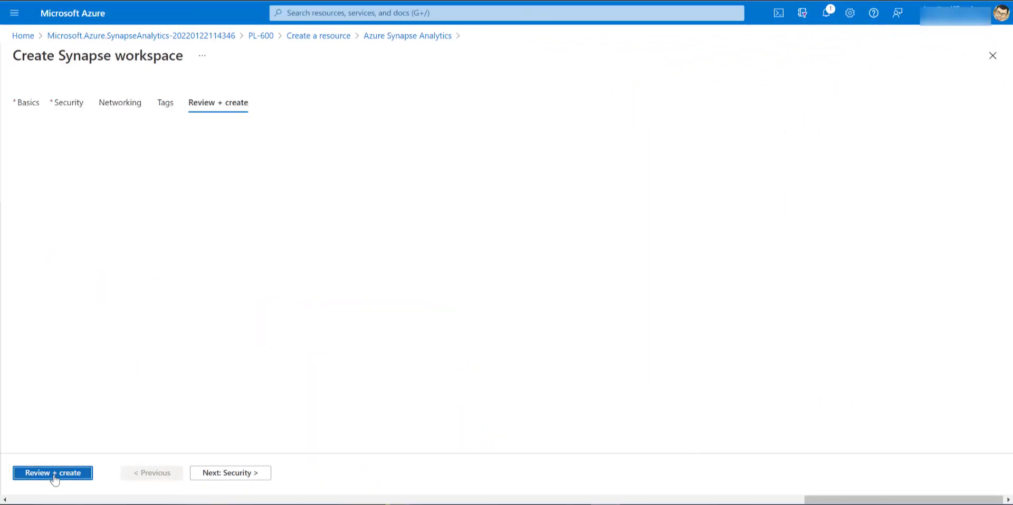
pyautogui.click(52, 473)
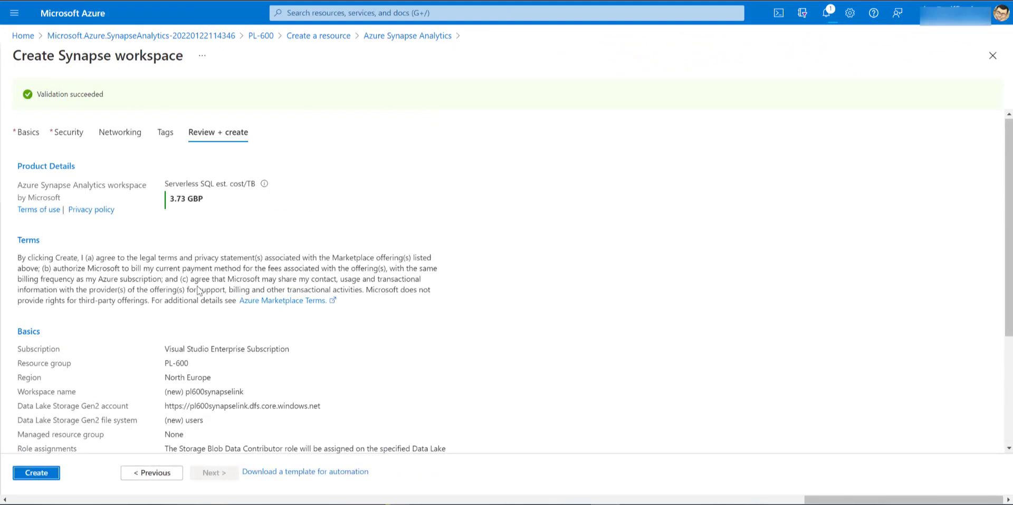
pyautogui.click(36, 473)
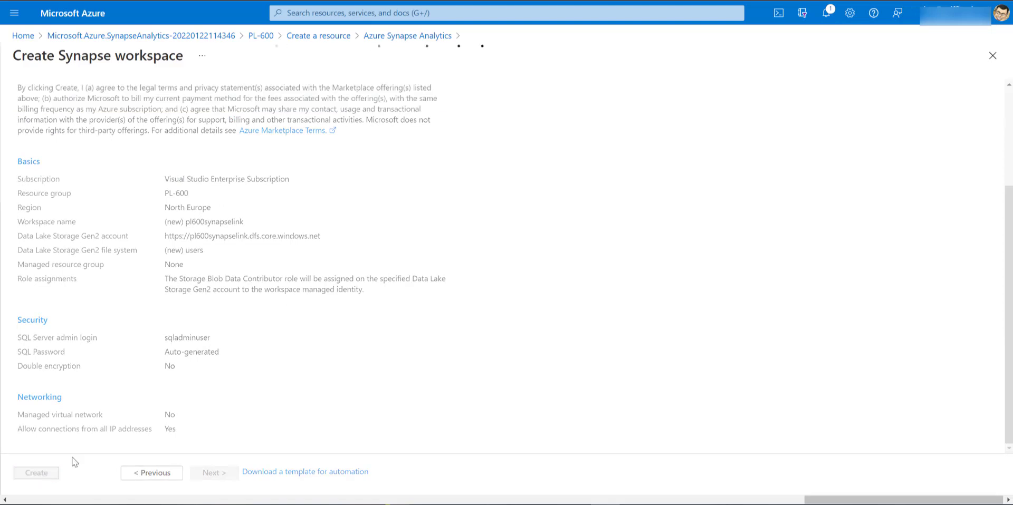
pyautogui.click(36, 472)
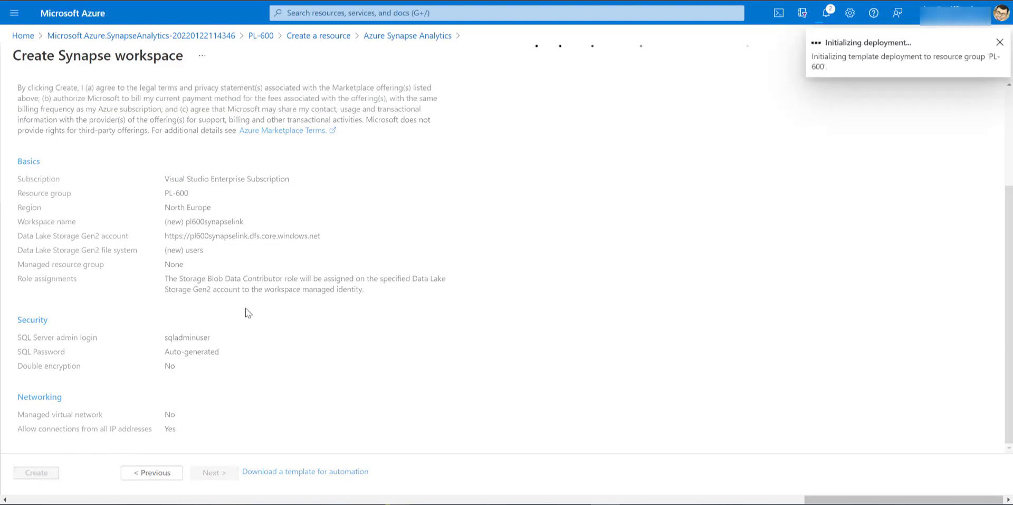
pyautogui.click(36, 473)
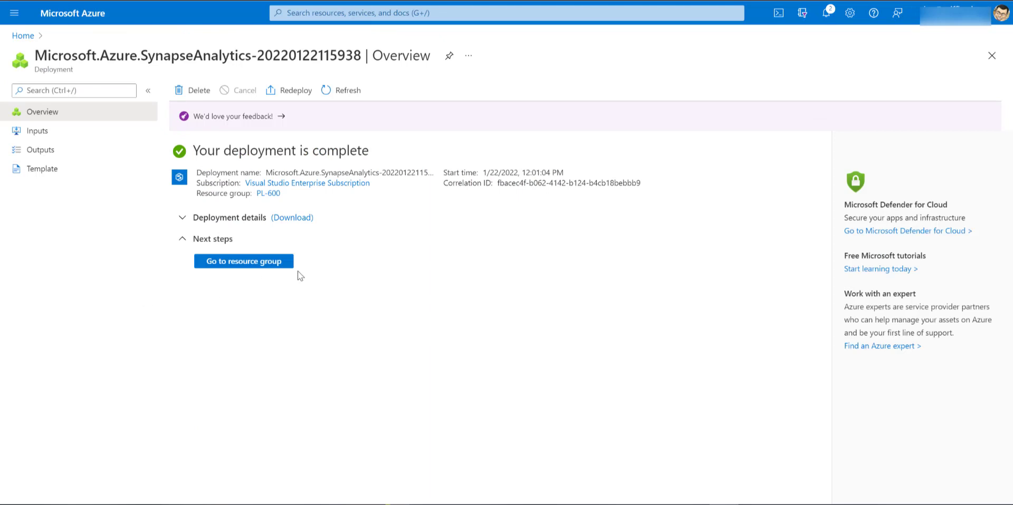
pyautogui.moveTo(370, 277)
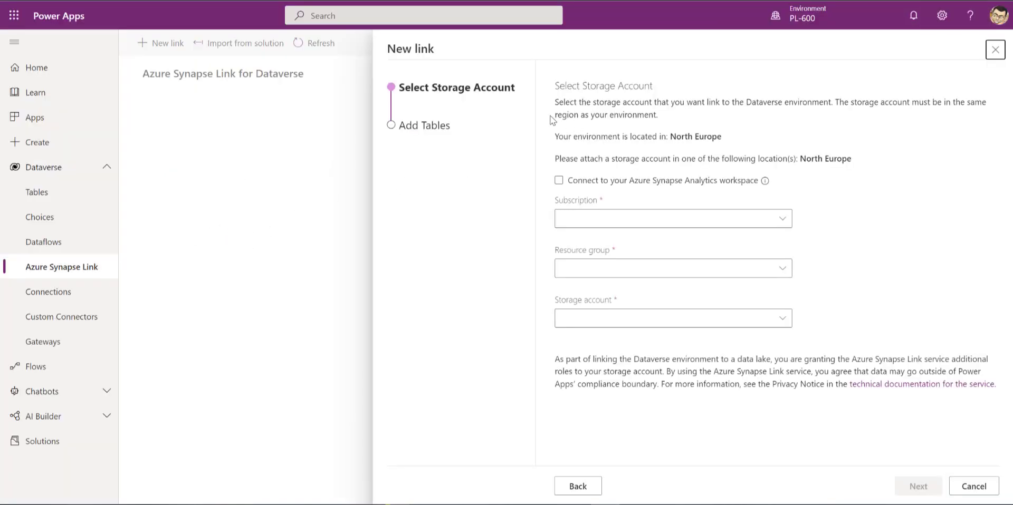
# Connect the link to the Synapse workspace using Visual Studio Enterprise Subscription, PL-600 and pl600synapselink workspace and storage
pyautogui.click(560, 180)
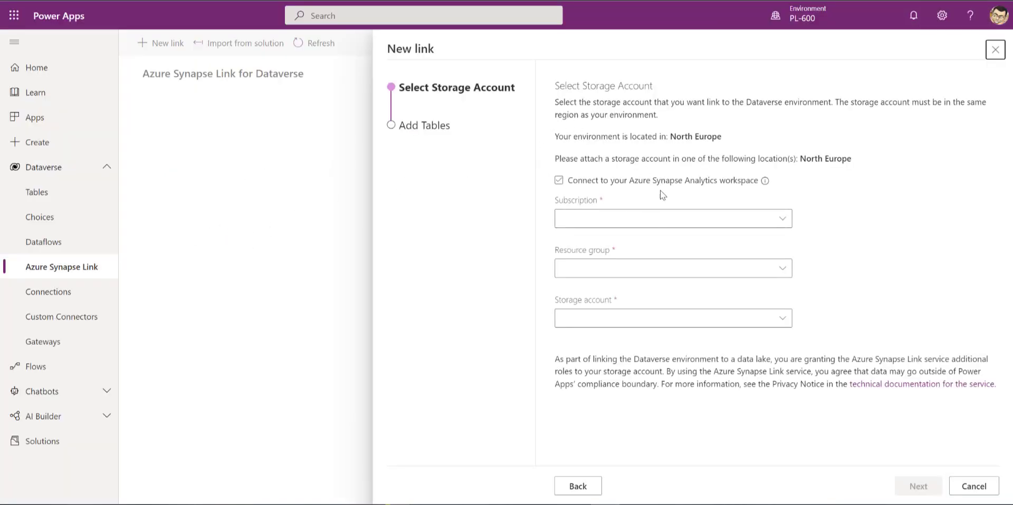
pyautogui.click(559, 180)
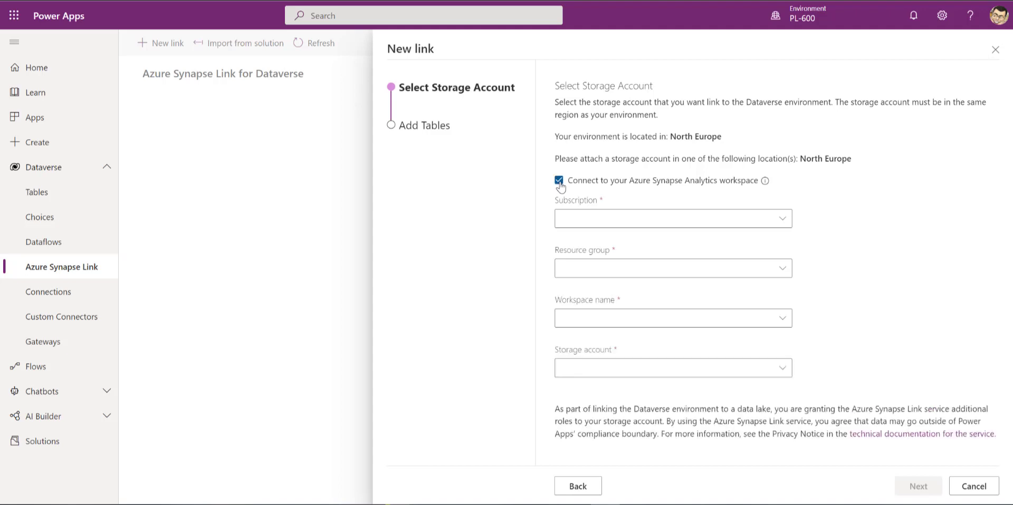
pyautogui.click(673, 219)
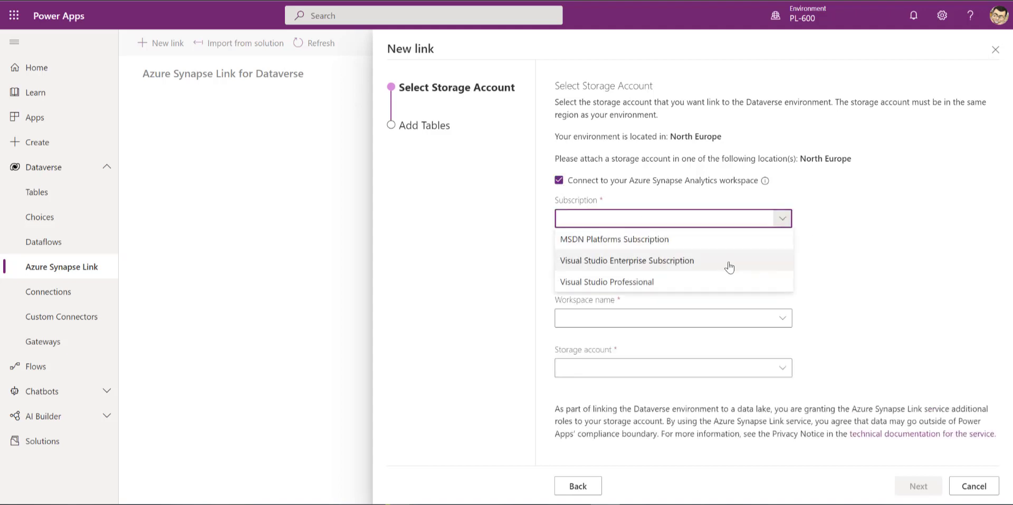
pyautogui.click(625, 261)
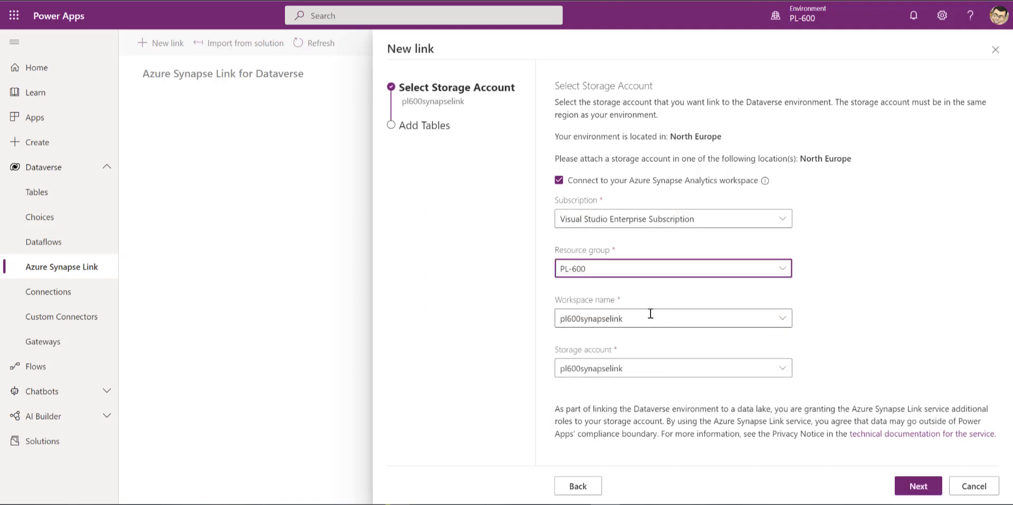
pyautogui.moveTo(618, 360)
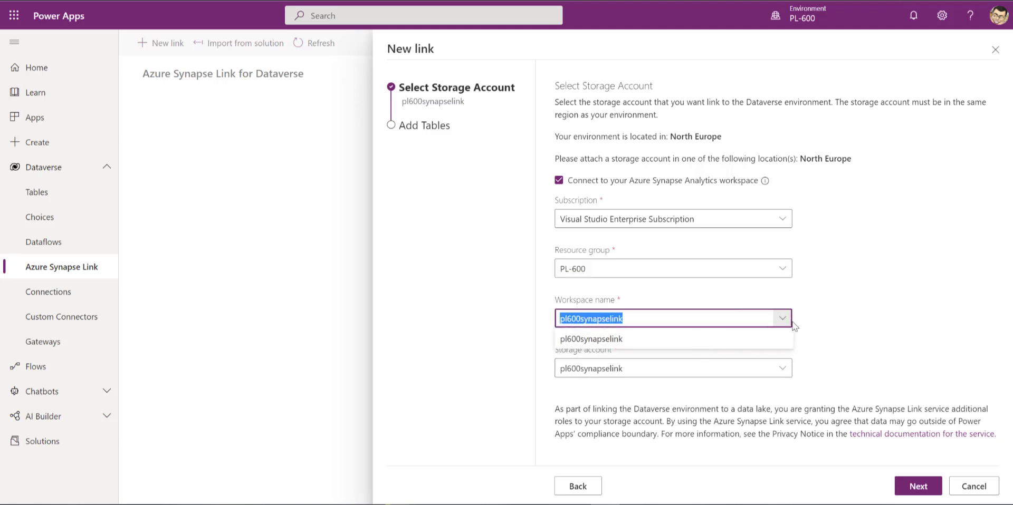
pyautogui.click(590, 339)
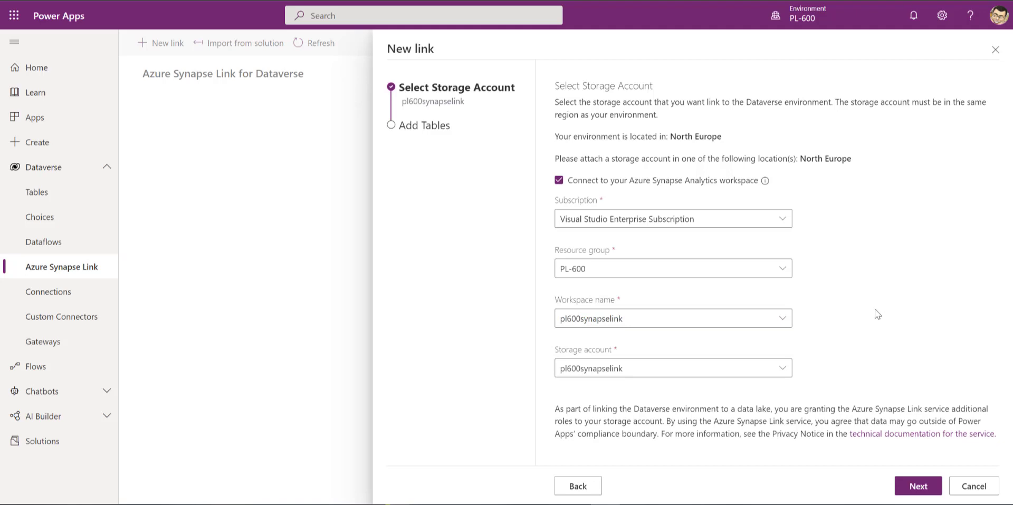
# Proceed to Add Tables and include the Account table in the export
pyautogui.click(917, 487)
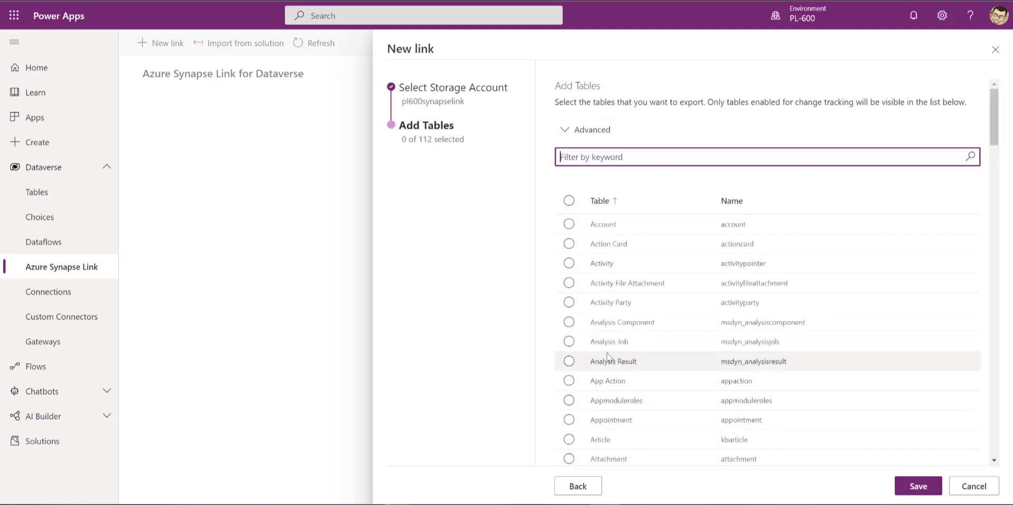
pyautogui.moveTo(603, 225)
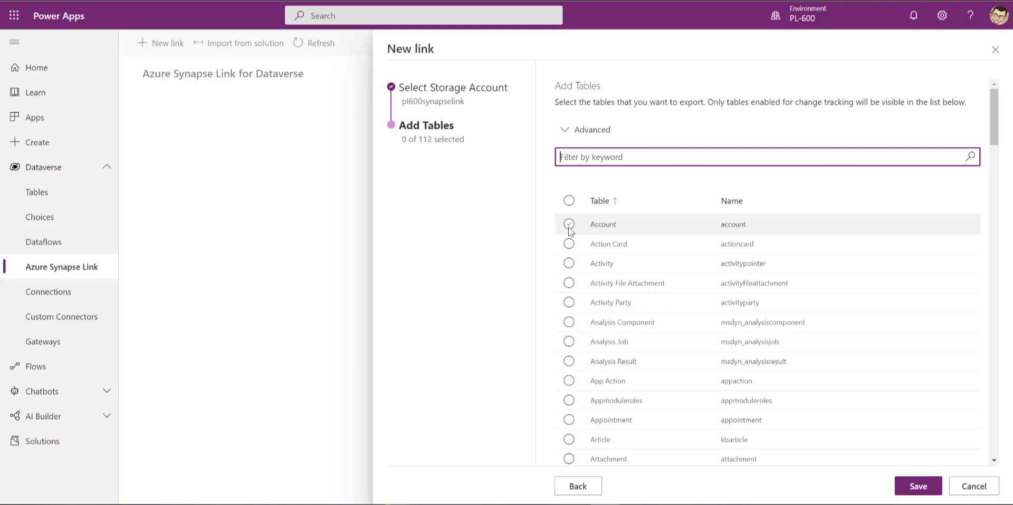
pyautogui.click(569, 225)
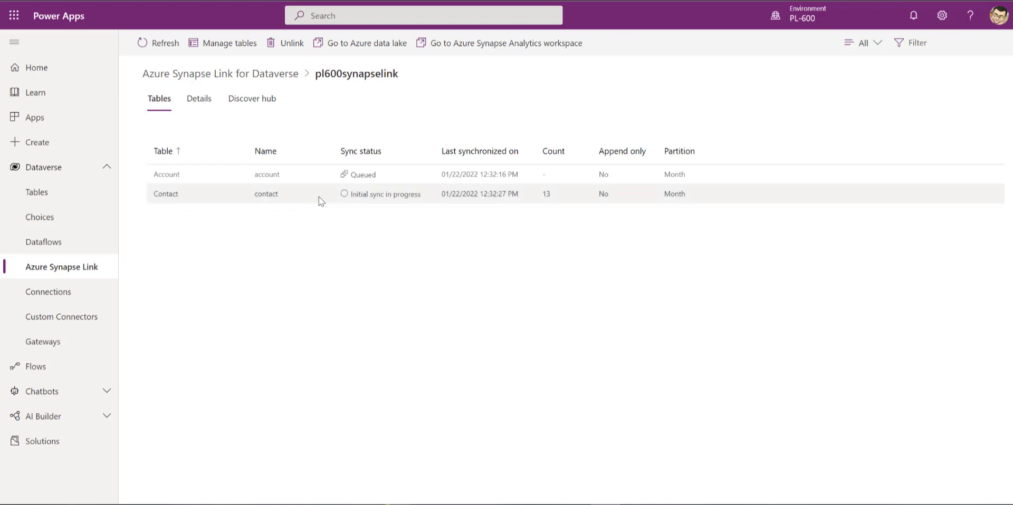
pyautogui.moveTo(405, 262)
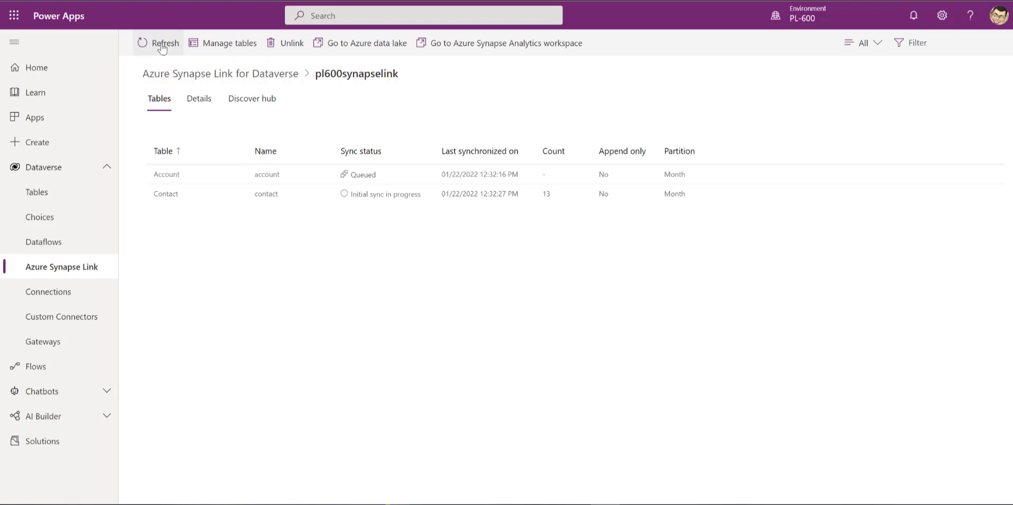
# Refresh the tables' sync status and go to the profile's linked Azure data lake storage
pyautogui.click(164, 43)
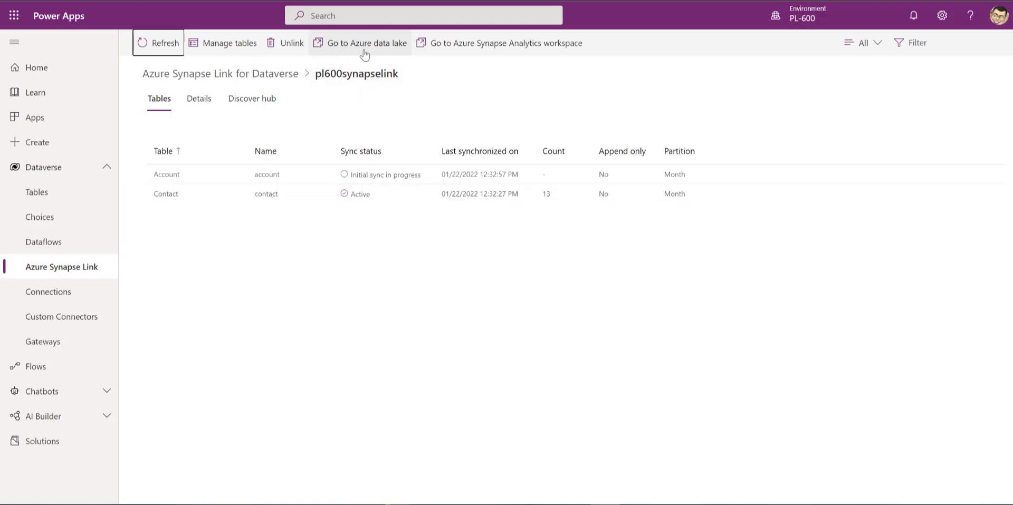
pyautogui.click(366, 42)
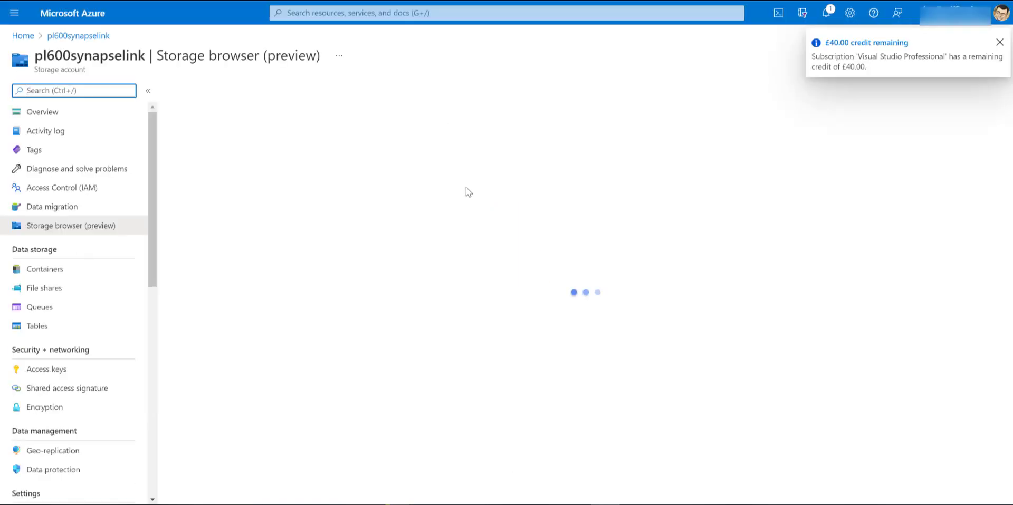
# Browse blob containers into dataverse-pl600's contact folder and inspect the 2021-11.csv export
pyautogui.click(71, 226)
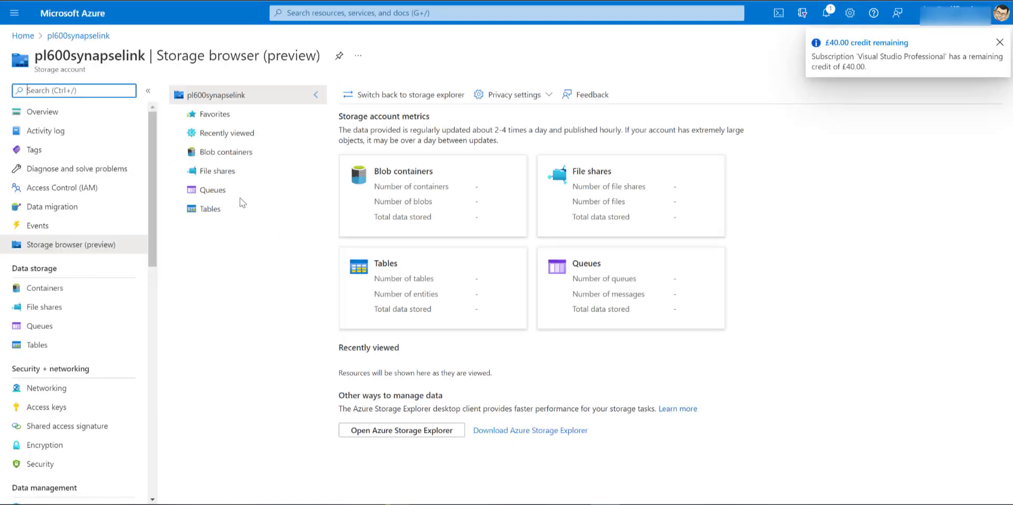
pyautogui.click(226, 152)
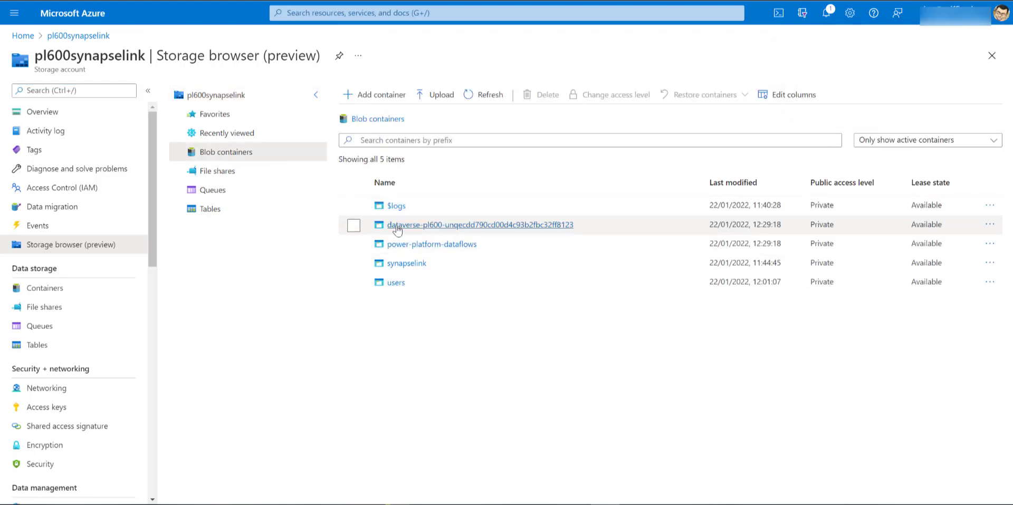
pyautogui.moveTo(426, 229)
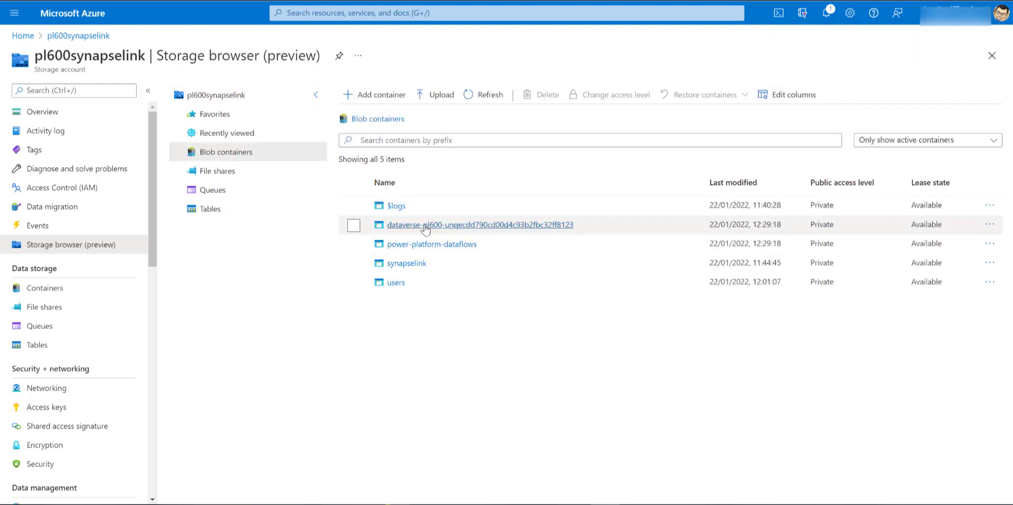
pyautogui.moveTo(472, 227)
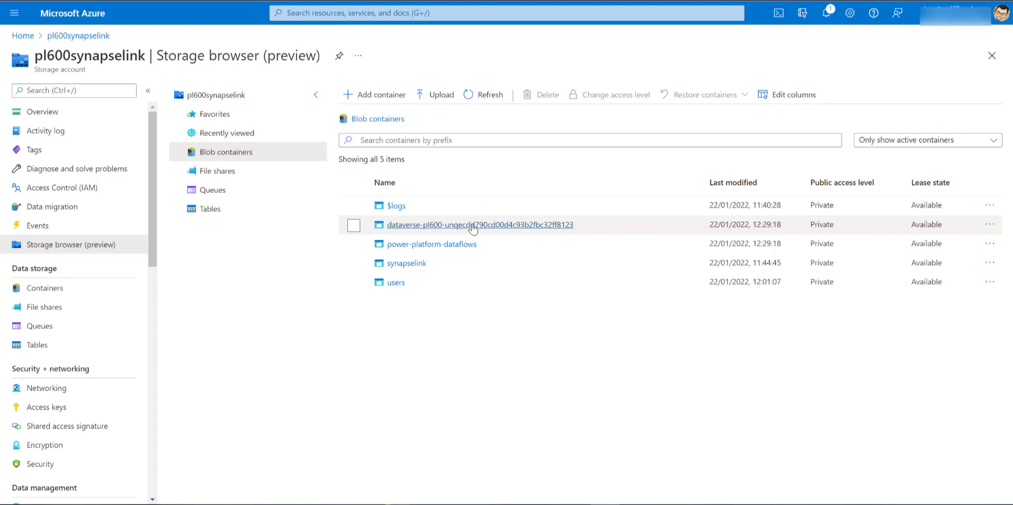
pyautogui.click(479, 225)
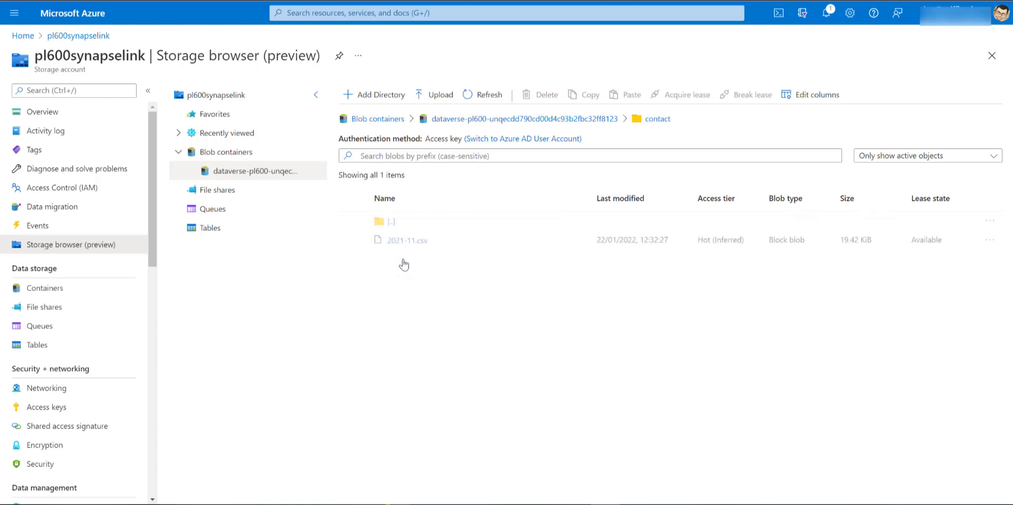
pyautogui.moveTo(405, 240)
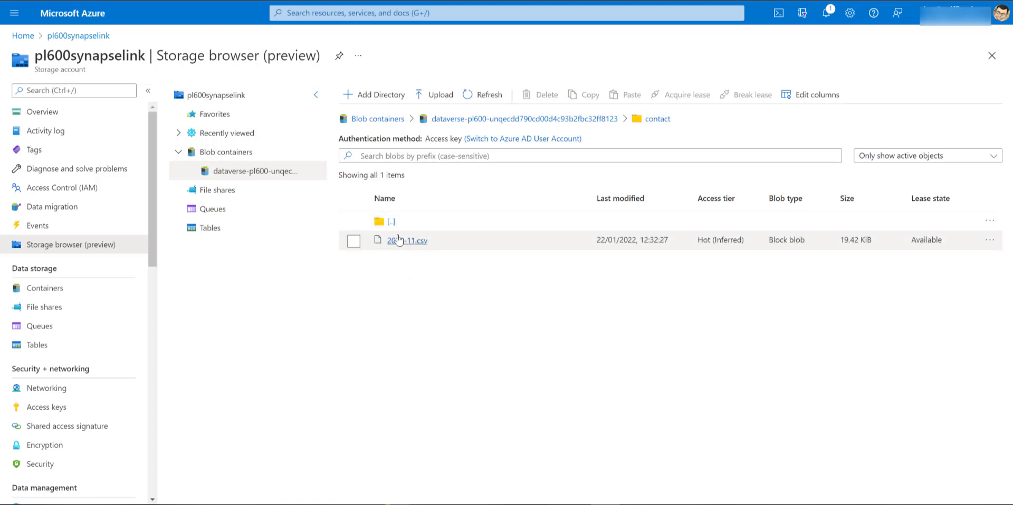
pyautogui.click(354, 222)
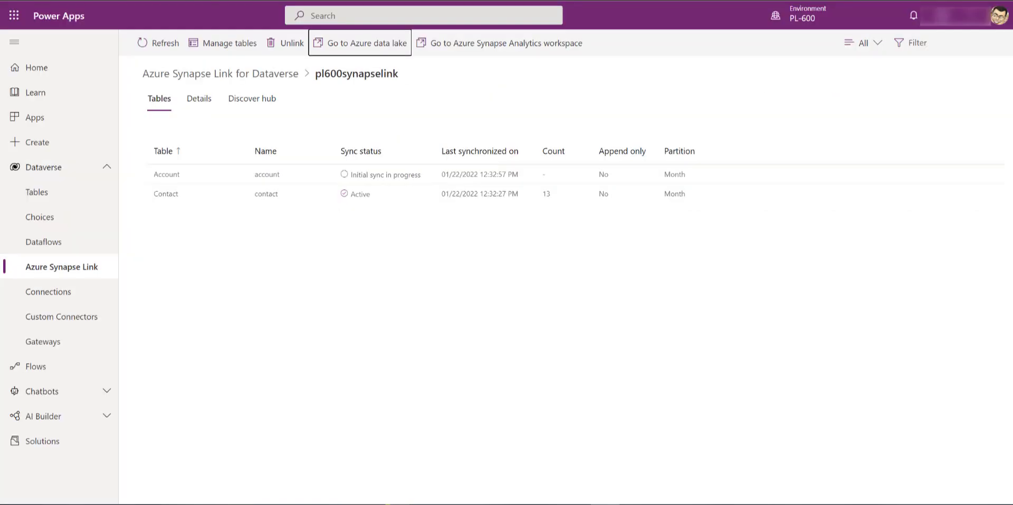
pyautogui.moveTo(442, 221)
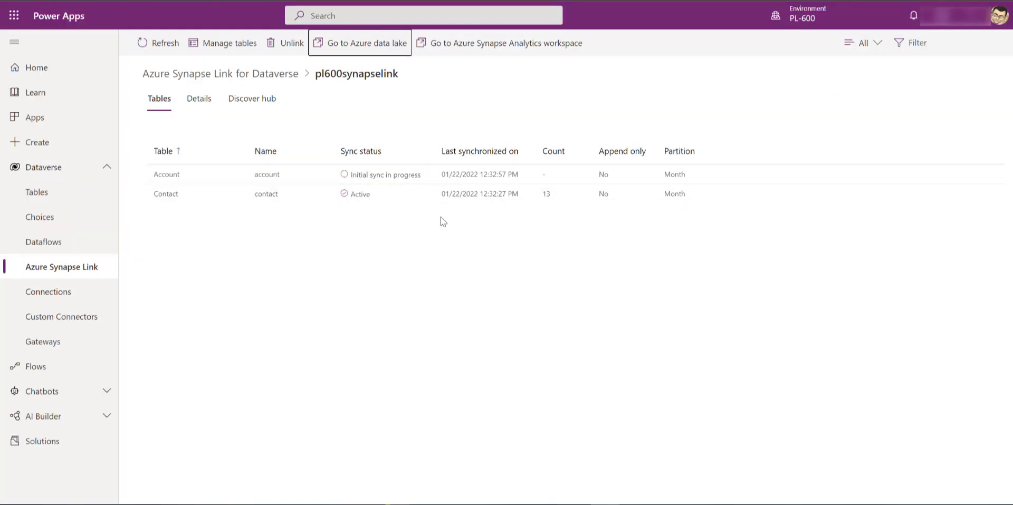
pyautogui.moveTo(482, 261)
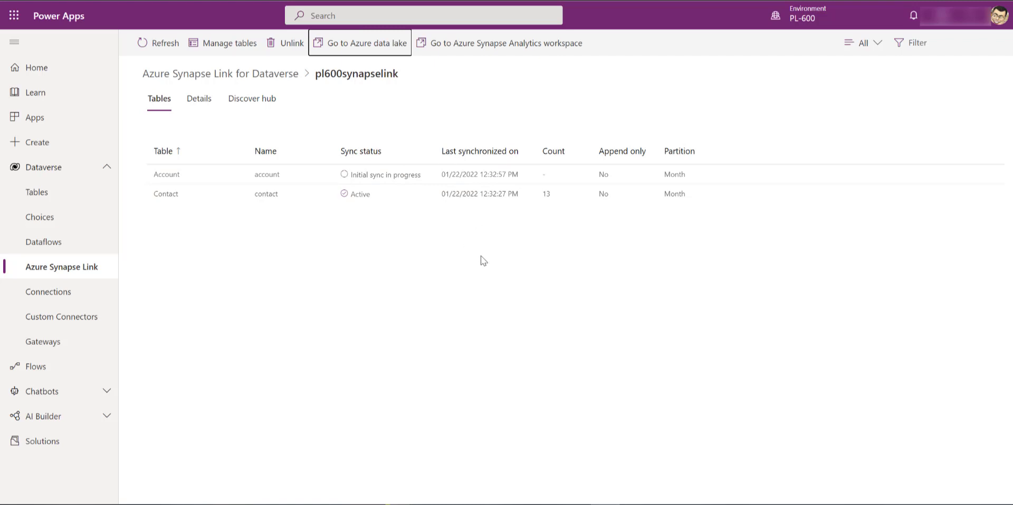
pyautogui.moveTo(482, 261)
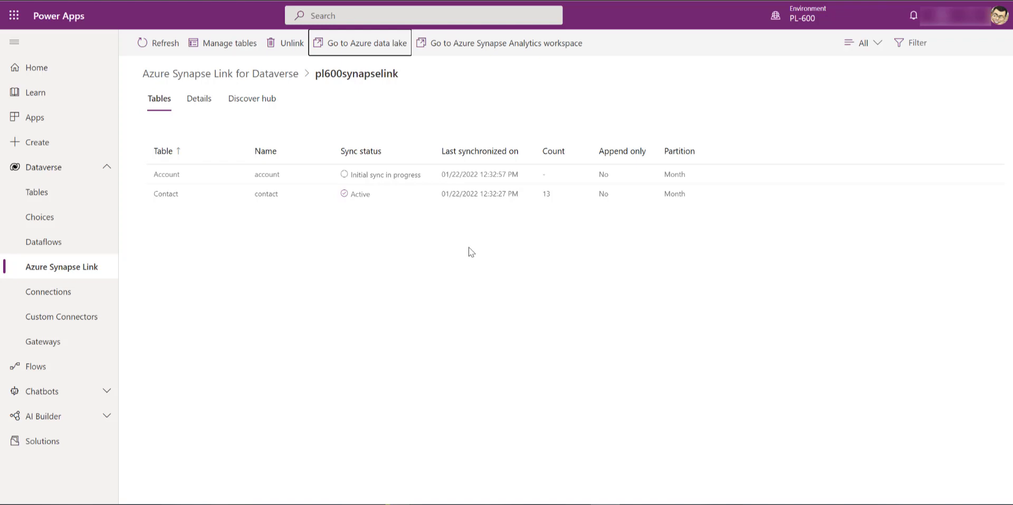
pyautogui.moveTo(499, 42)
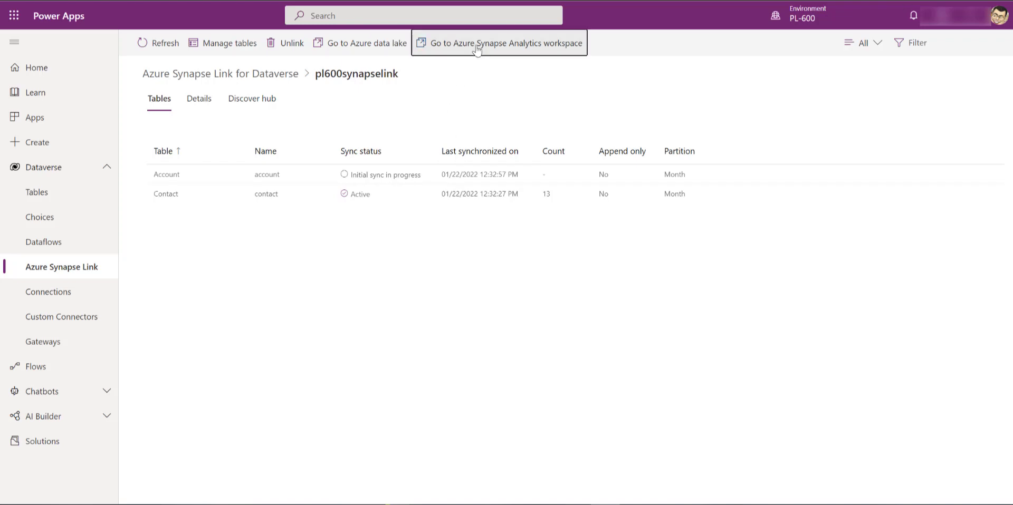
# Go to the pl600synapselink Azure Synapse Analytics workspace from the profile
pyautogui.click(499, 42)
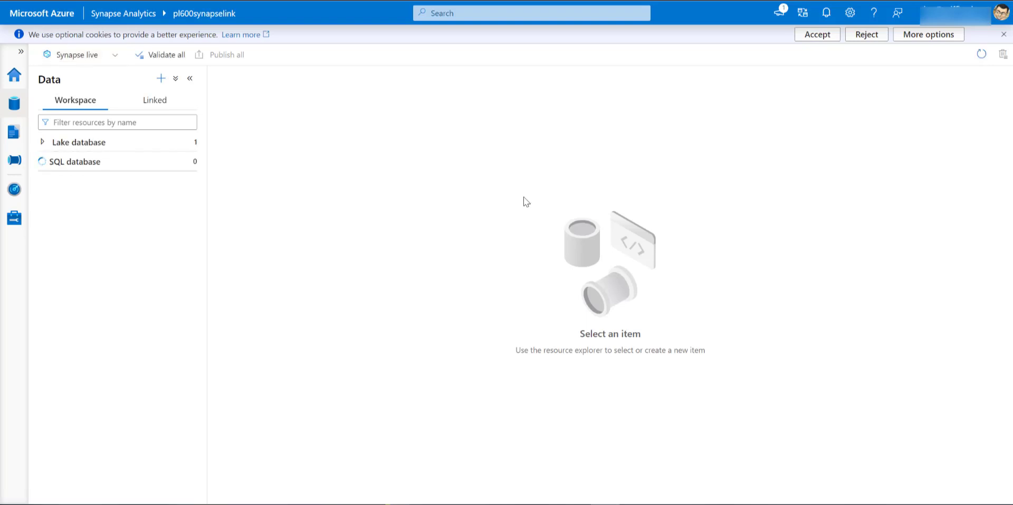
# Expand the Dataverse lake database to list the contact table's columns and reveal the account table
pyautogui.click(41, 141)
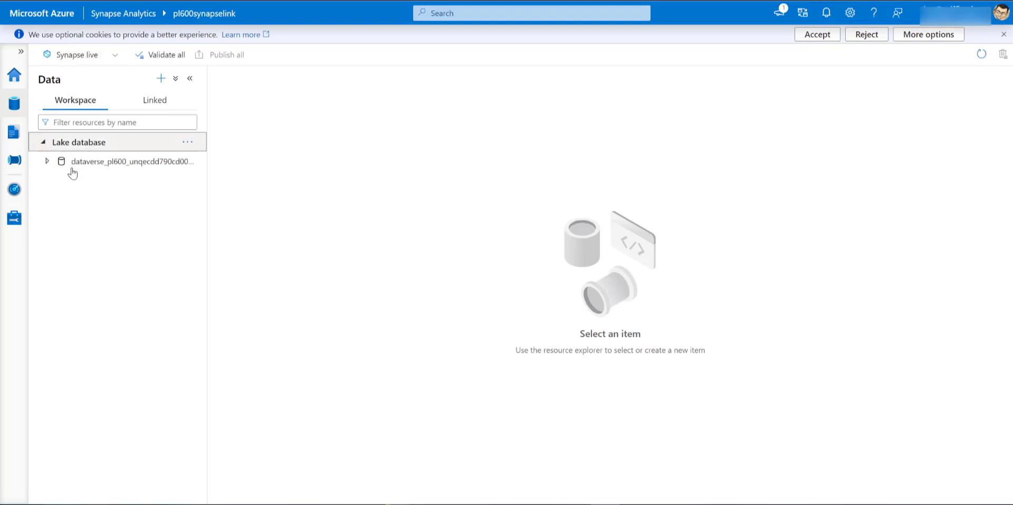
pyautogui.click(48, 161)
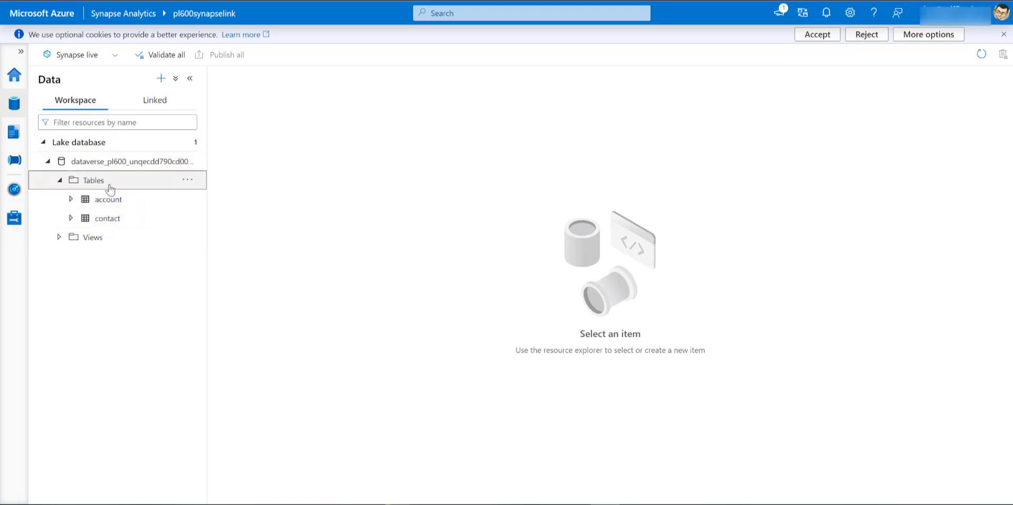
pyautogui.click(108, 218)
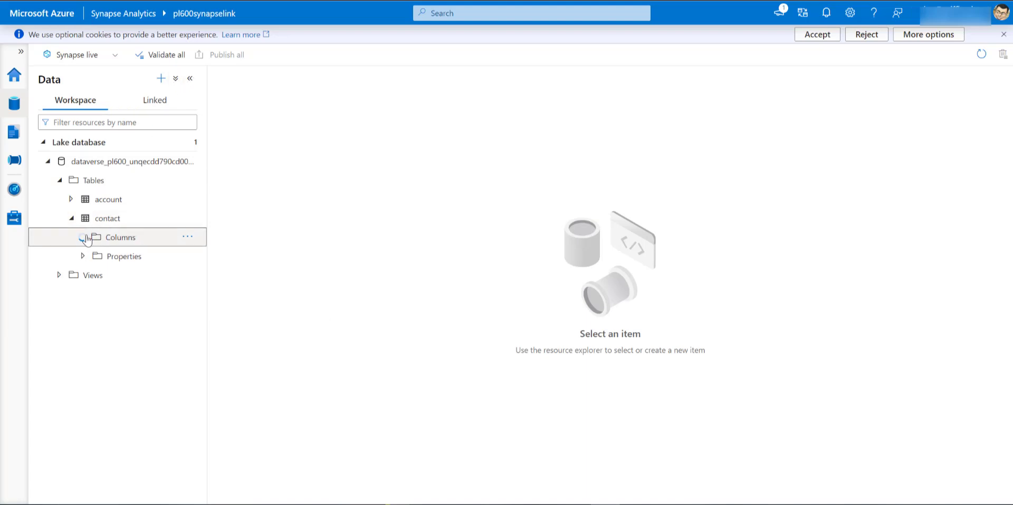
pyautogui.click(82, 238)
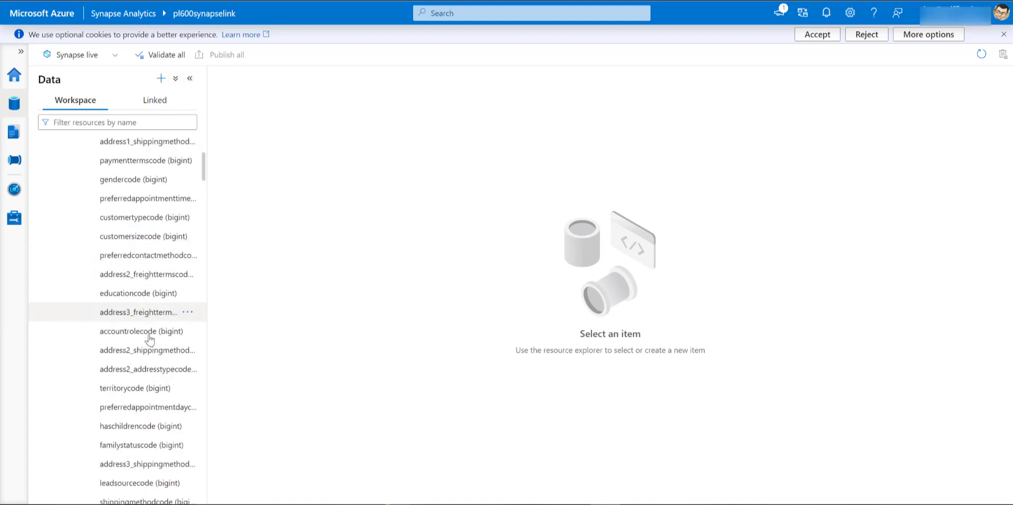
pyautogui.click(188, 237)
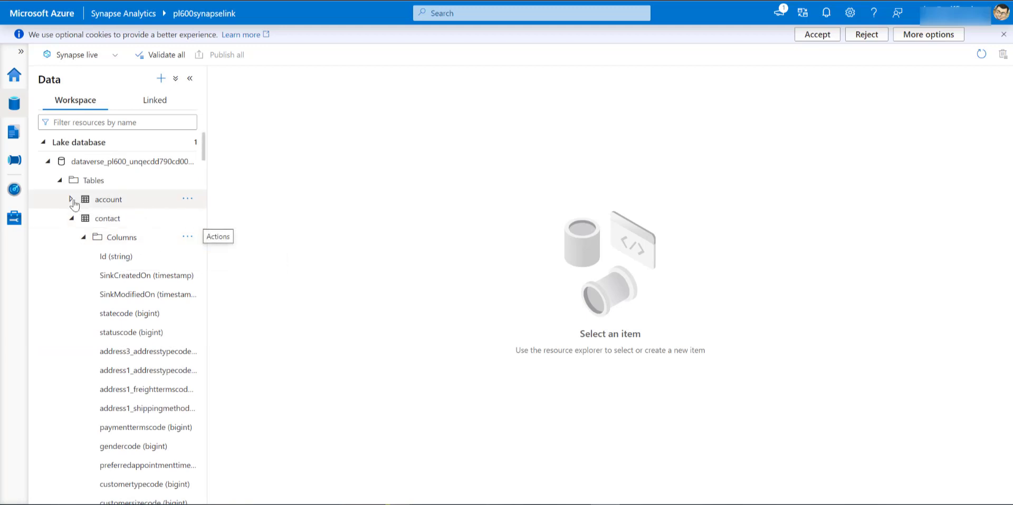
pyautogui.click(82, 257)
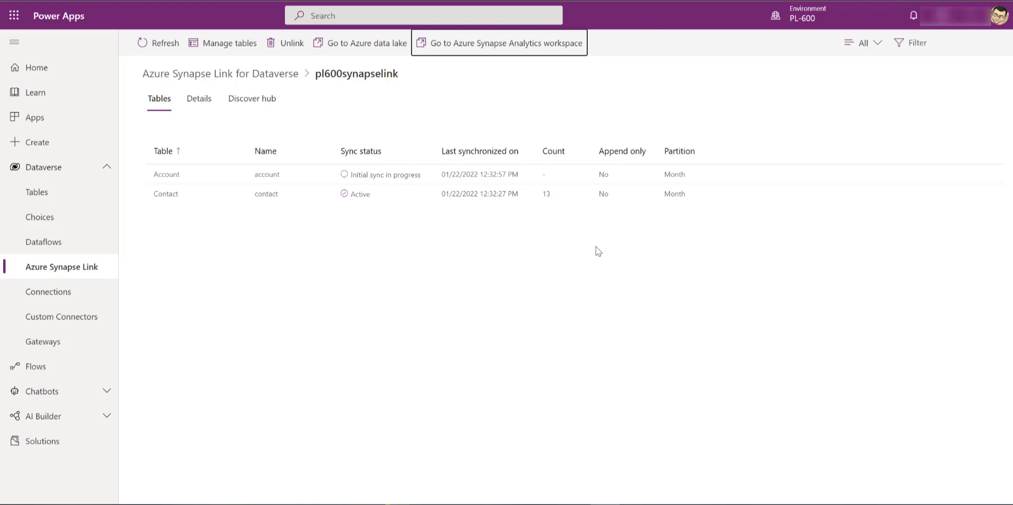
pyautogui.moveTo(666, 229)
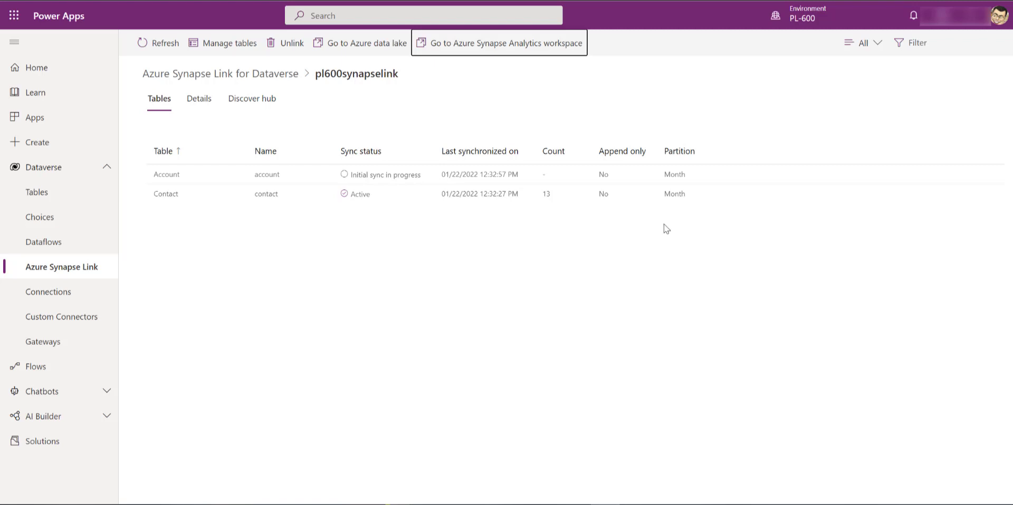
pyautogui.moveTo(697, 254)
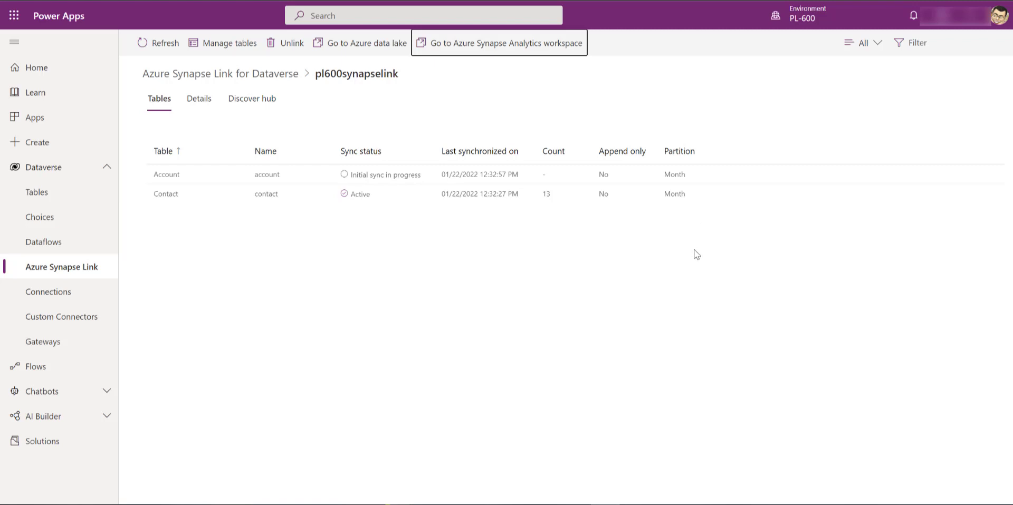
pyautogui.moveTo(695, 263)
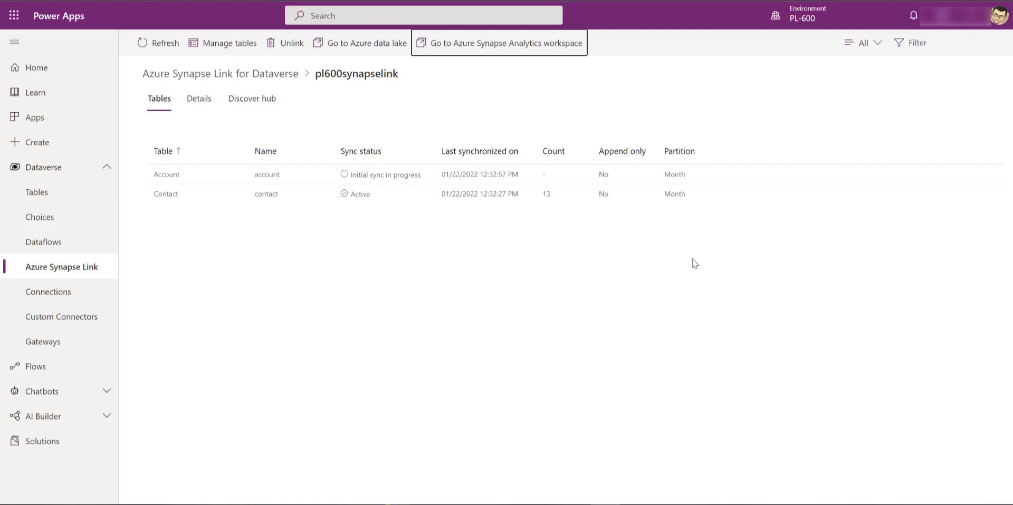